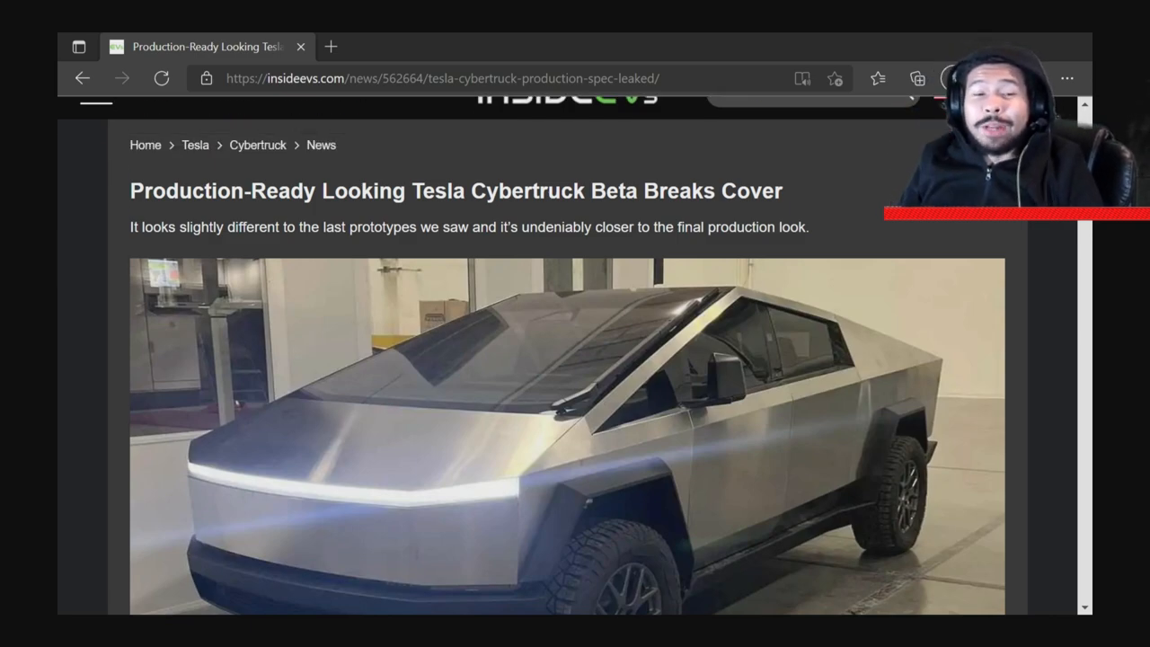
Step: Scroll back and forth through the article body around the embedded walkaround video
{"action": "scroll", "scroll_direction": "up", "scroll_amount": 3}
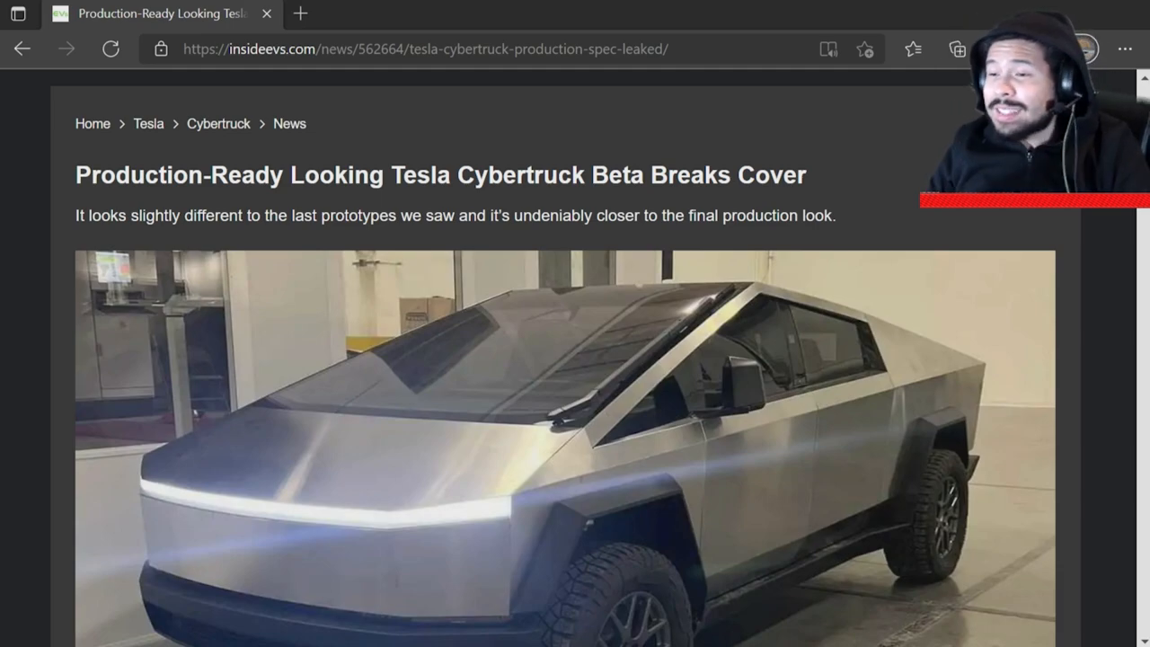
{"action": "scroll", "scroll_direction": "down", "scroll_amount": 3}
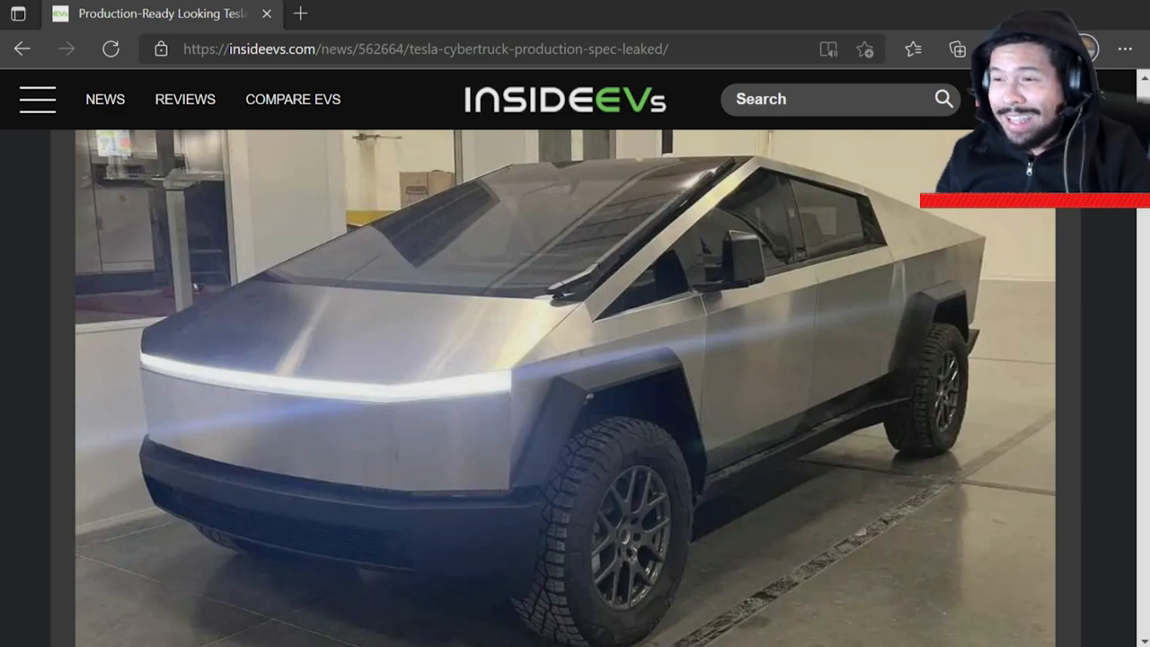
{"action": "scroll", "scroll_direction": "up", "scroll_amount": 3}
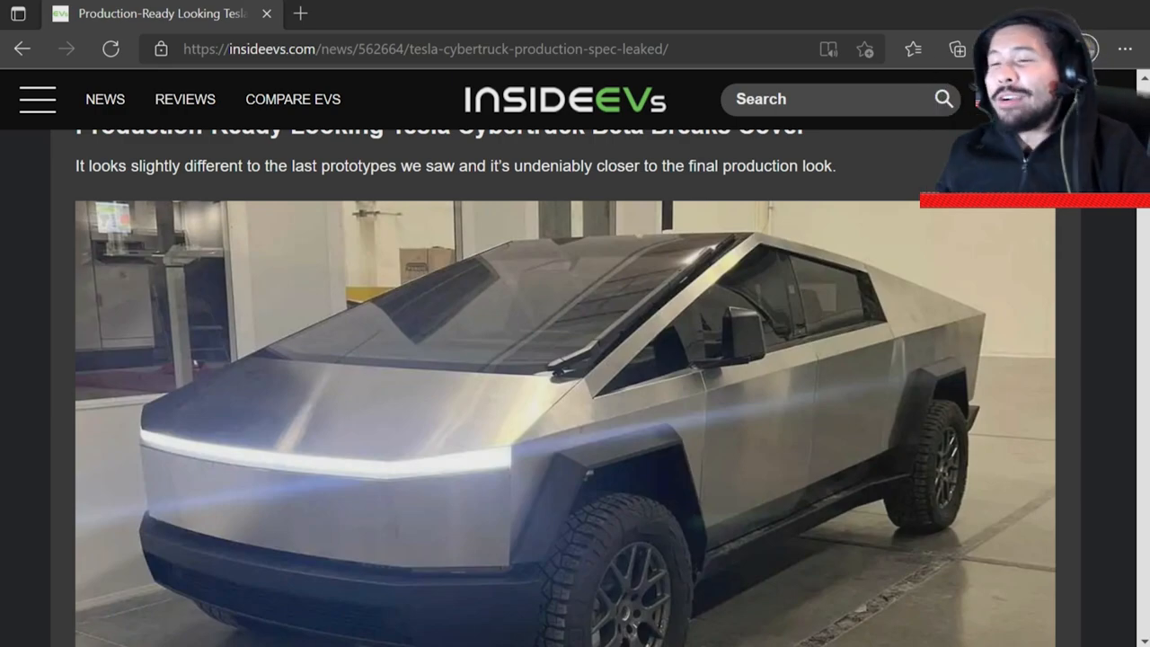
{"action": "scroll", "scroll_direction": "down", "scroll_amount": 3}
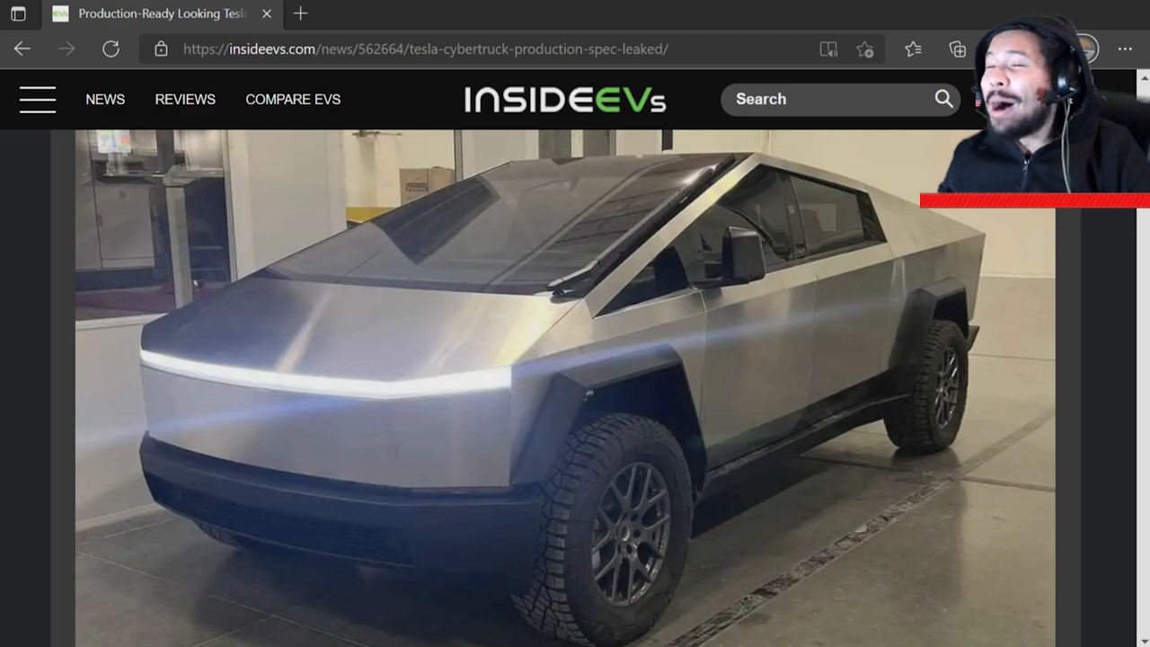
{"action": "scroll", "scroll_direction": "up", "scroll_amount": 3}
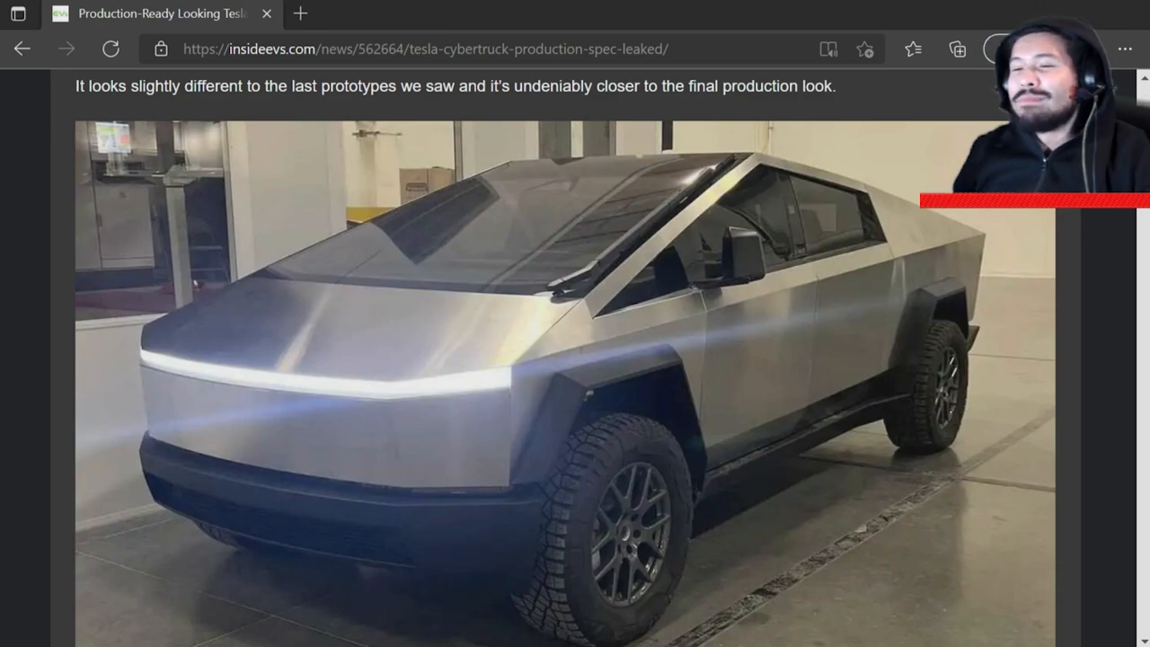
{"action": "scroll", "scroll_direction": "up", "scroll_amount": 3}
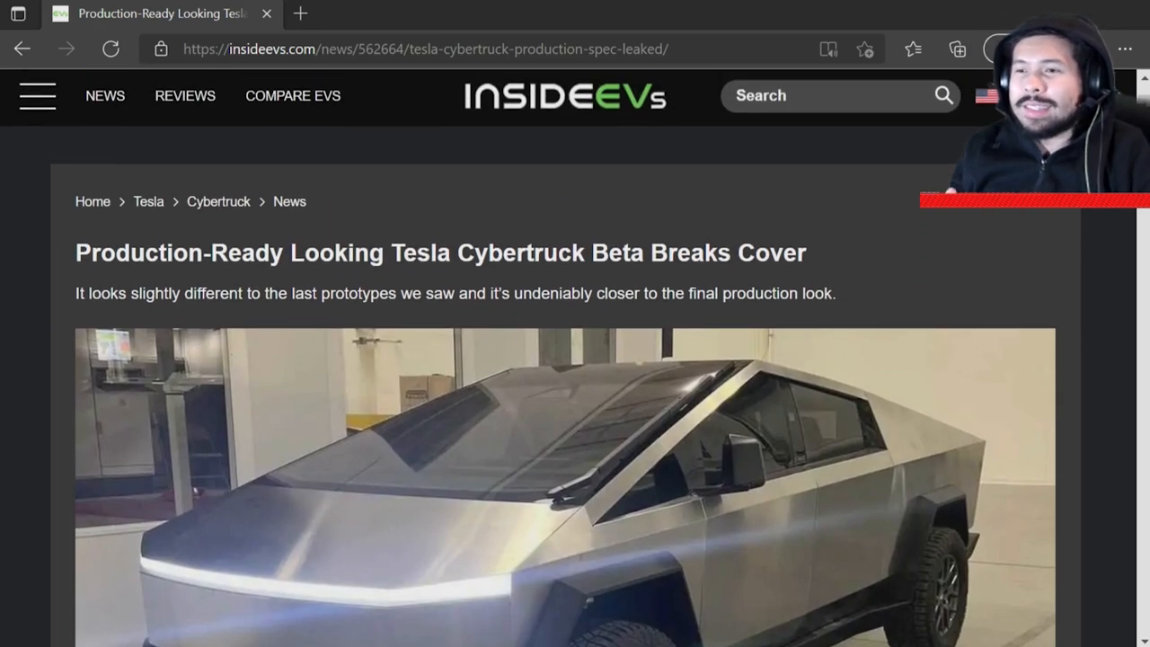
{"action": "scroll", "scroll_direction": "down", "scroll_amount": 3}
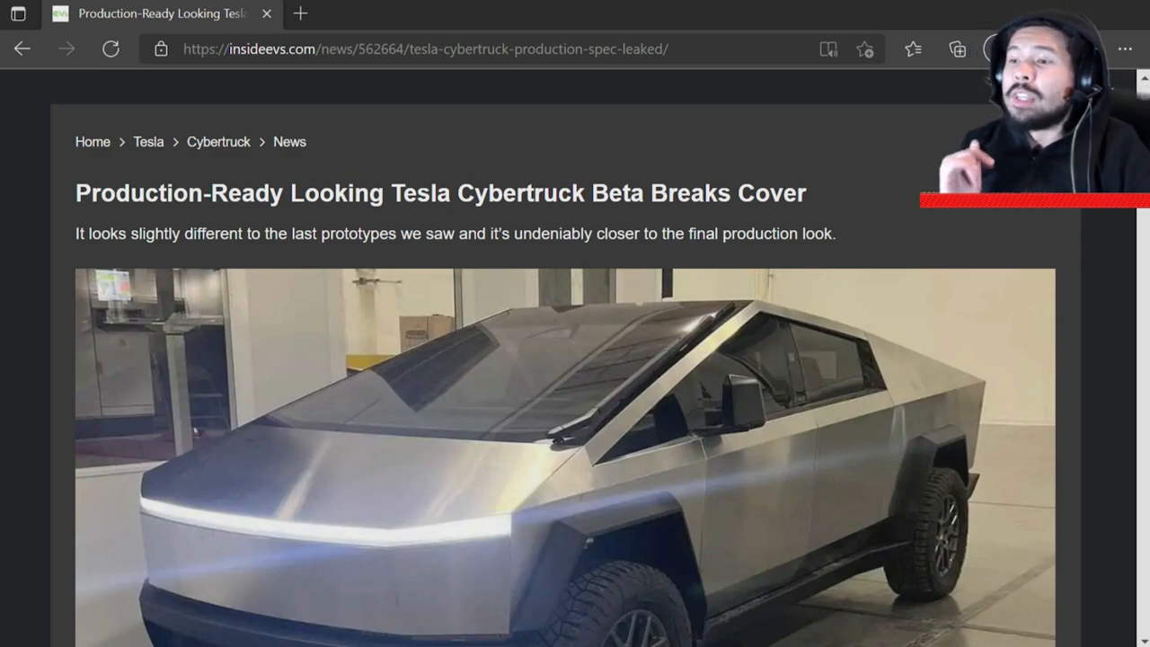
{"action": "scroll", "scroll_direction": "down", "scroll_amount": 3}
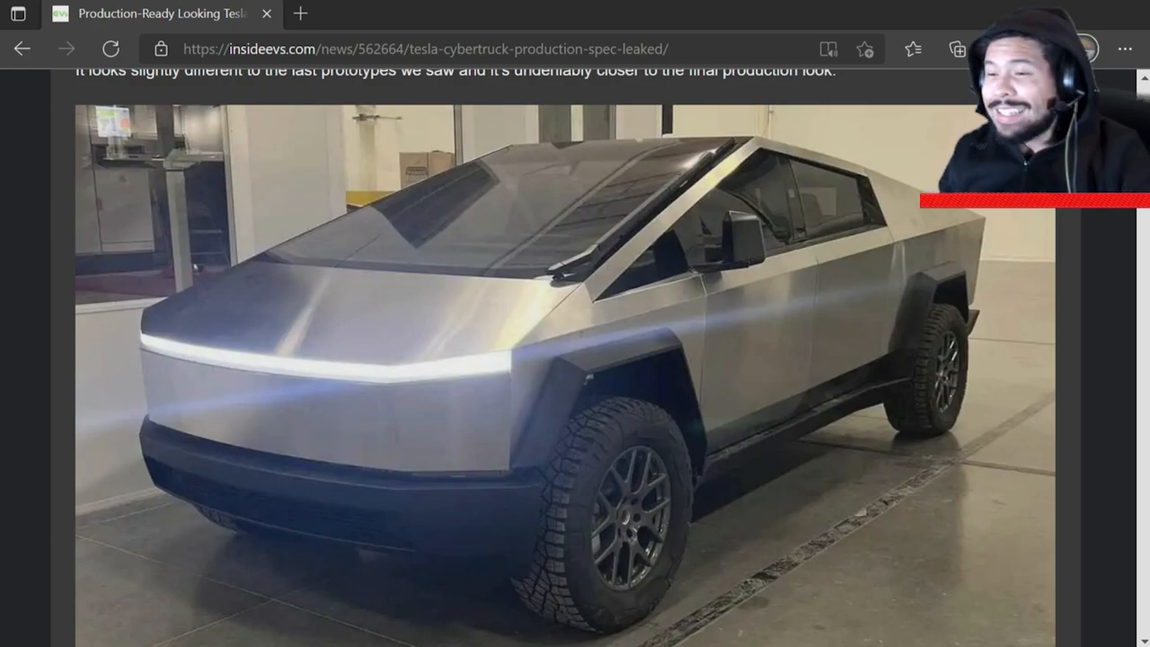
Step: Read down to the paragraphs about the frunk and the larger front bumper
{"action": "scroll", "scroll_direction": "down", "scroll_amount": 3}
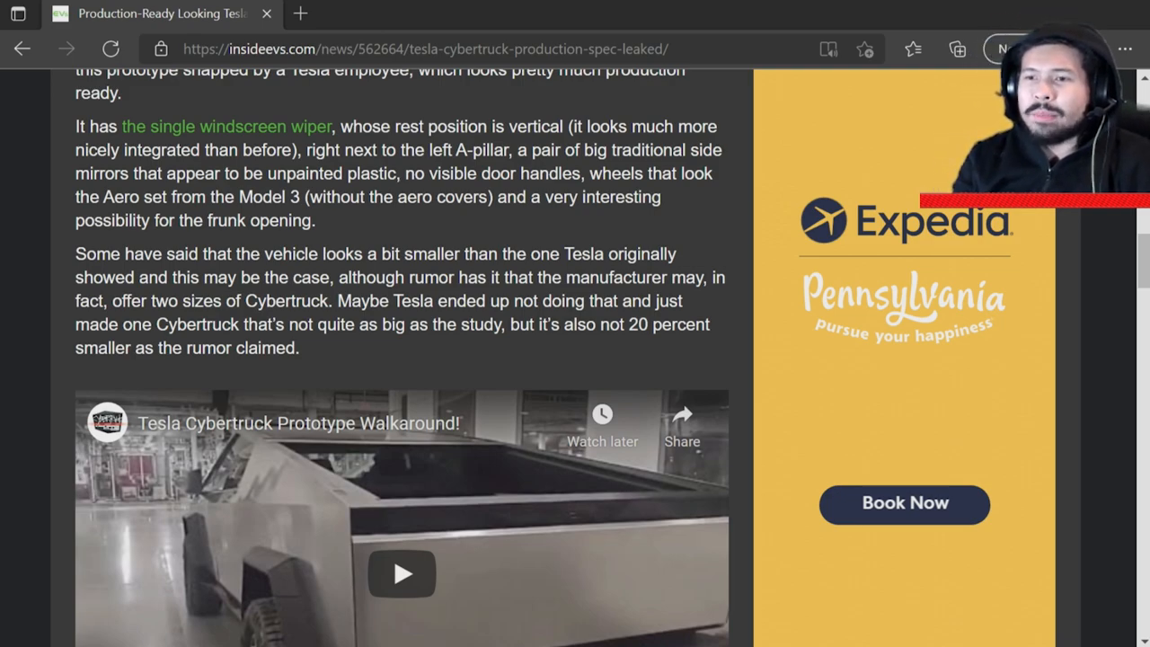
{"action": "scroll", "scroll_direction": "down", "scroll_amount": 3}
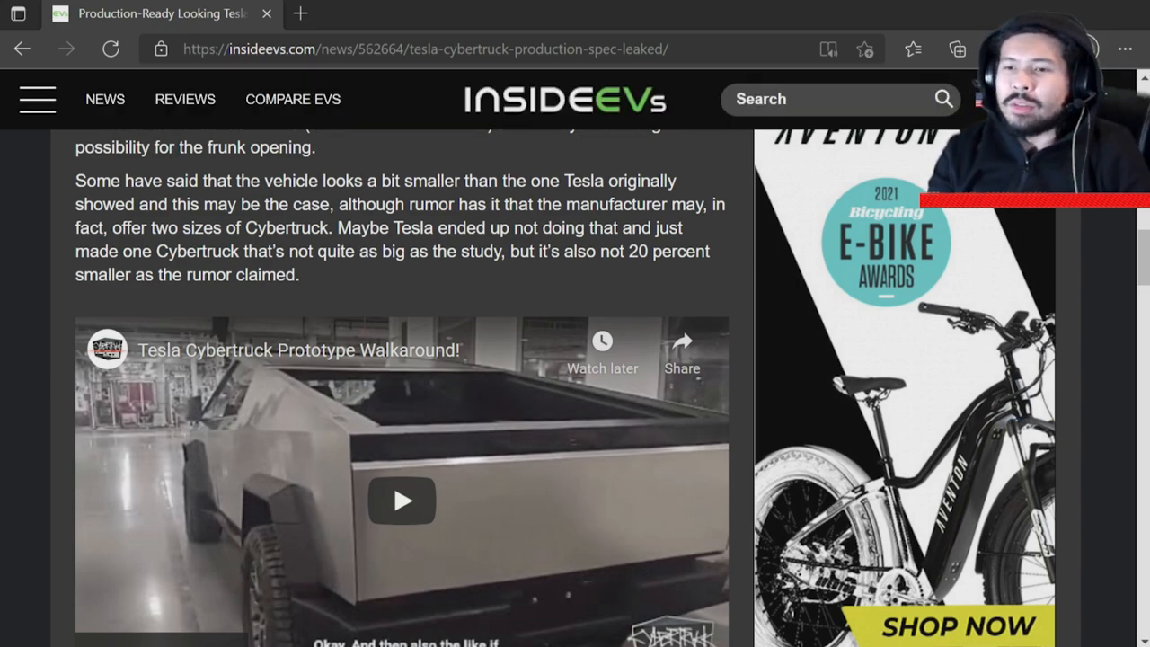
{"action": "scroll", "scroll_direction": "down", "scroll_amount": 3}
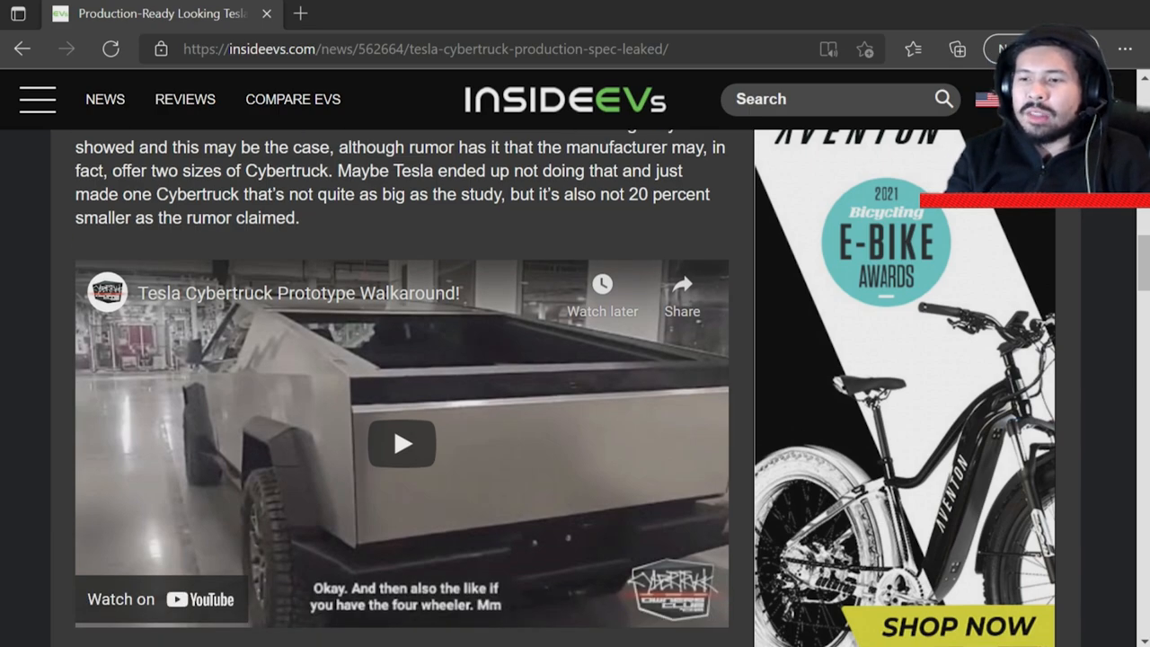
{"action": "scroll", "scroll_direction": "down", "scroll_amount": 3}
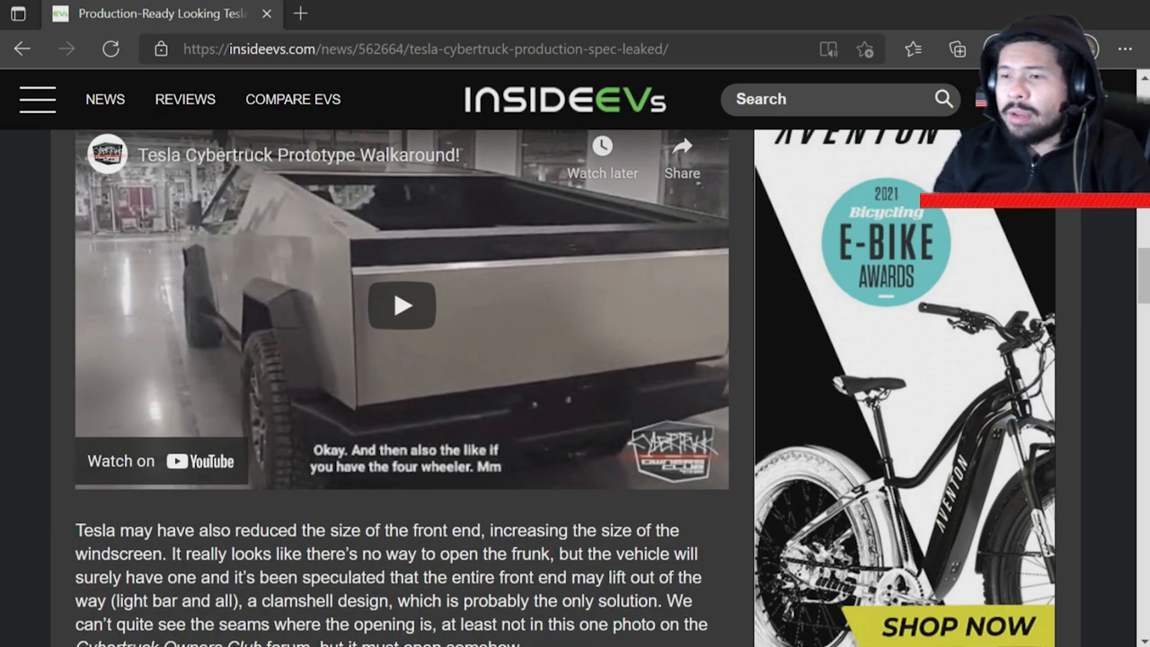
{"action": "scroll", "scroll_direction": "down", "scroll_amount": 3}
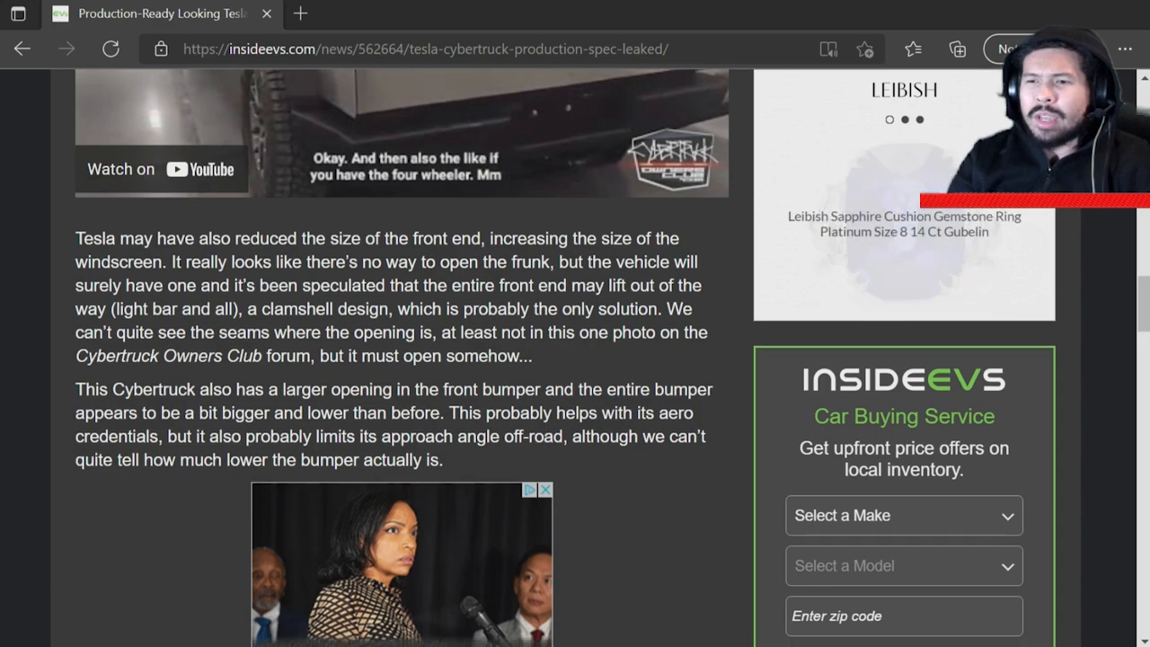
Step: Reach the article's source credit and author byline, then scroll back to the lead Cybertruck photo
{"action": "scroll", "scroll_direction": "down", "scroll_amount": 3}
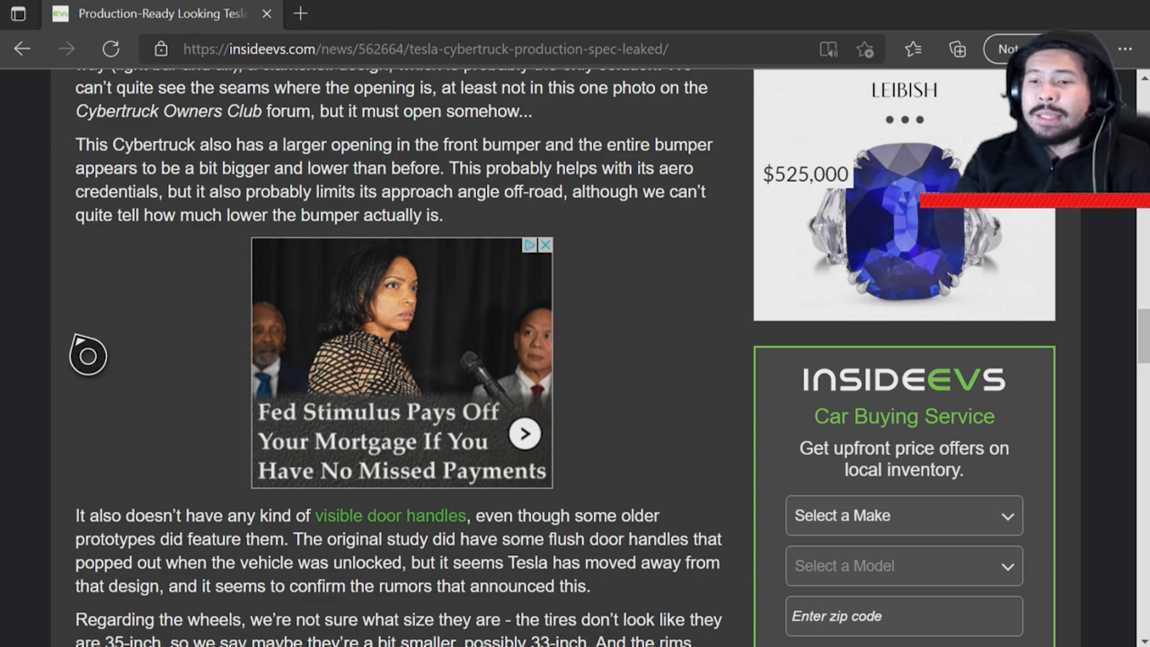
{"action": "scroll", "scroll_direction": "down", "scroll_amount": 3}
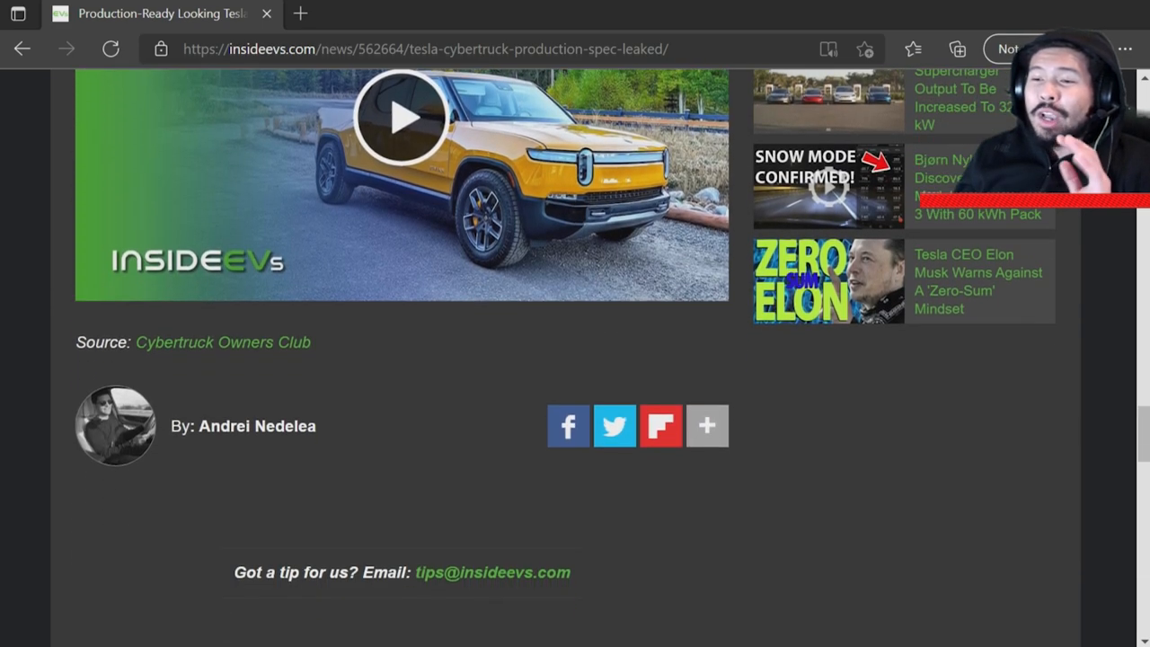
{"action": "mouse_move", "coordinate": [207, 320]}
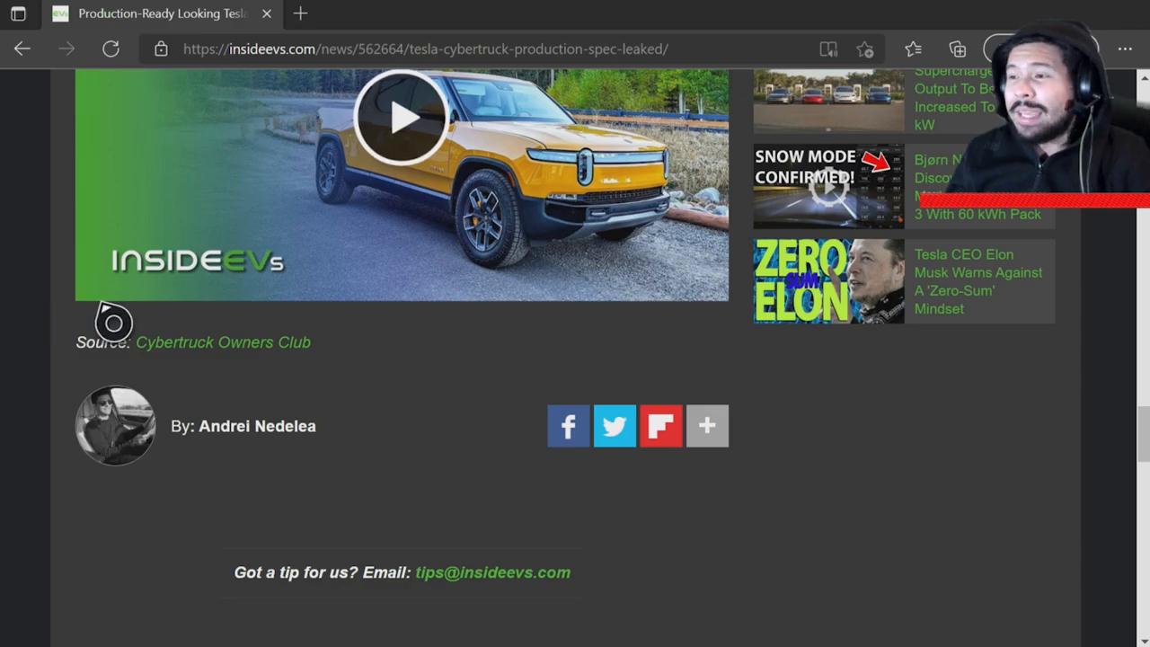
{"action": "scroll", "scroll_direction": "up", "scroll_amount": 3}
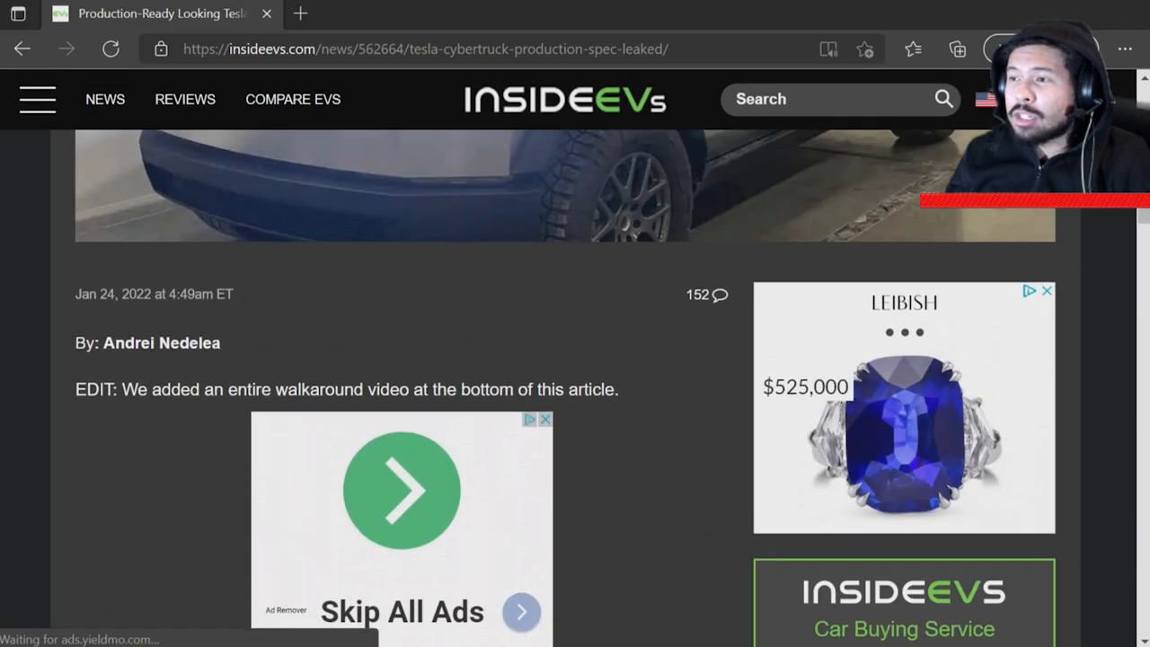
{"action": "scroll", "scroll_direction": "up", "scroll_amount": 3}
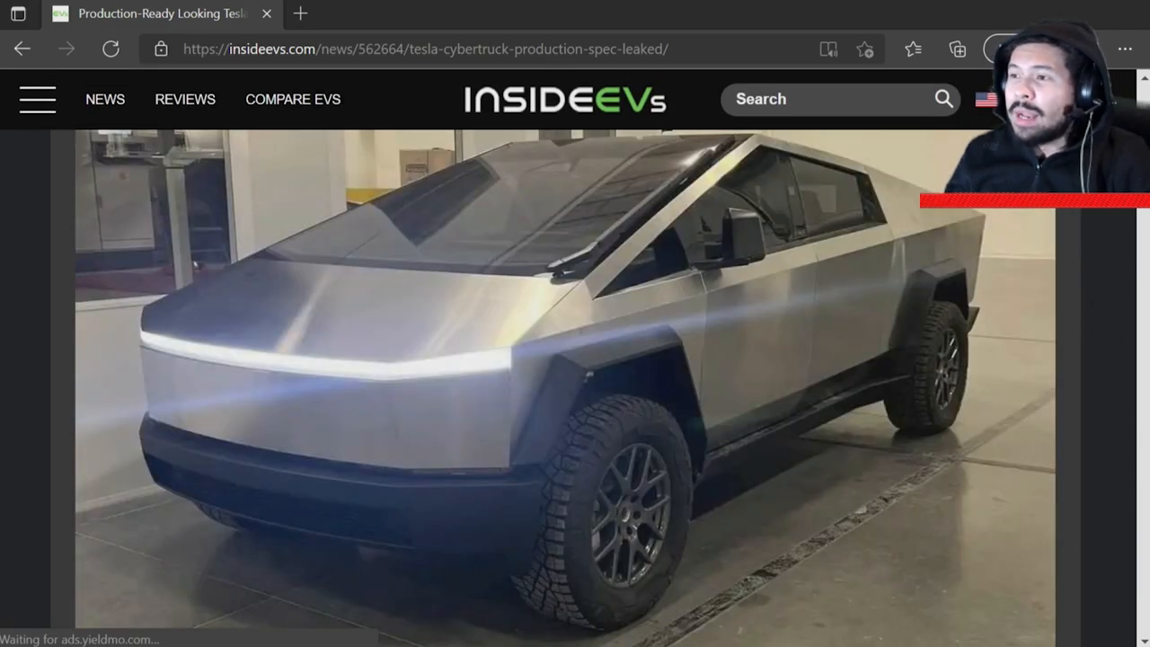
Step: Switch to the Cyber truck Google Images results and preview the InsideEVs pre-orders image
{"action": "left_click", "coordinate": [392, 15]}
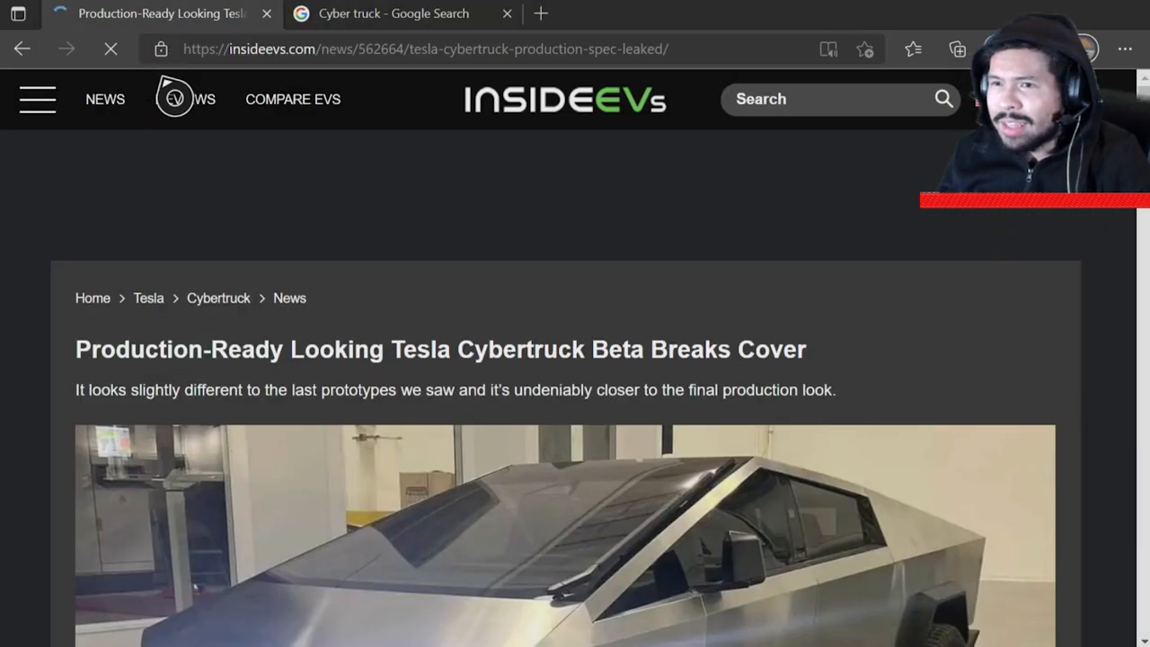
{"action": "scroll", "scroll_direction": "down", "scroll_amount": 3}
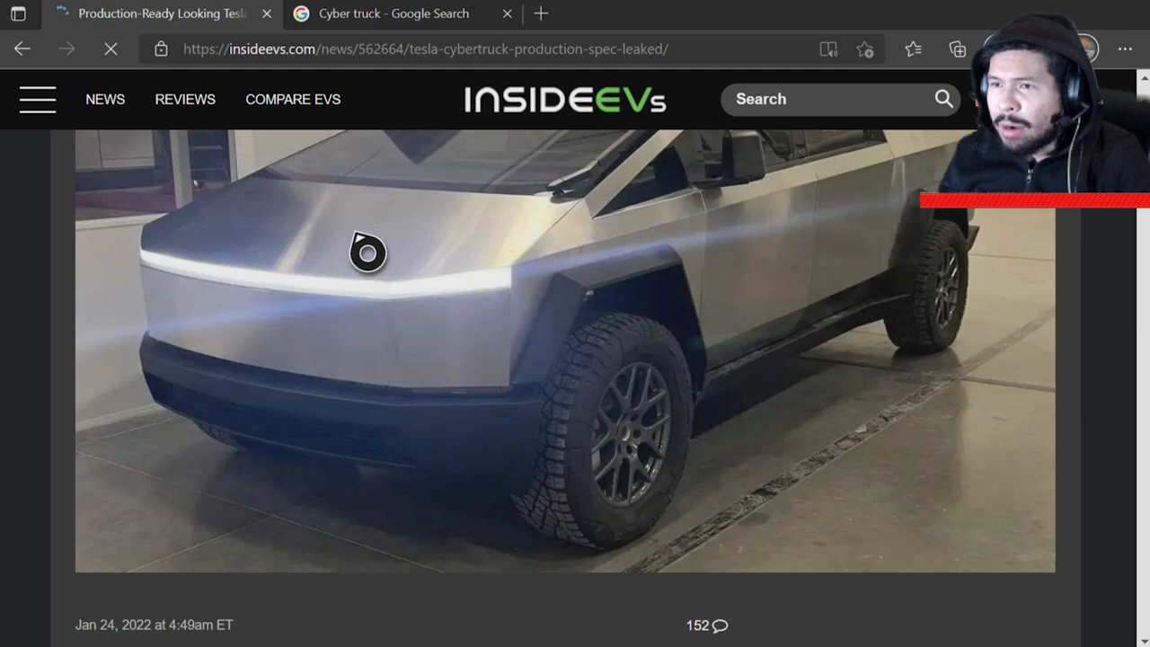
{"action": "left_click", "coordinate": [391, 14]}
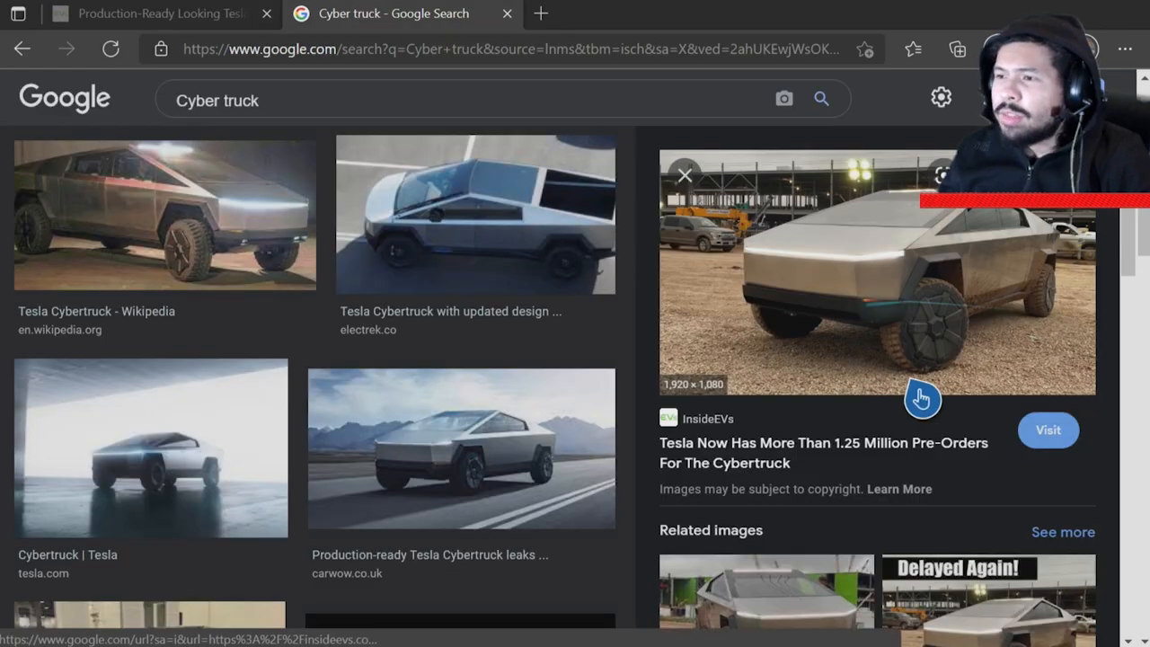
{"action": "mouse_move", "coordinate": [525, 400]}
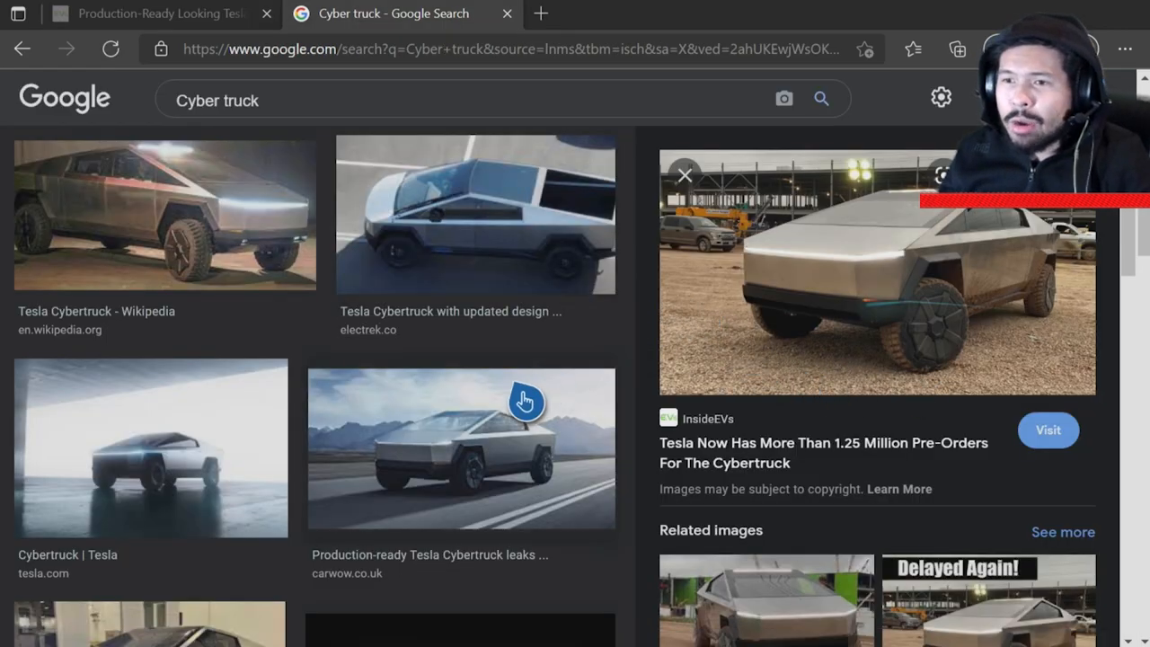
{"action": "left_click", "coordinate": [165, 214]}
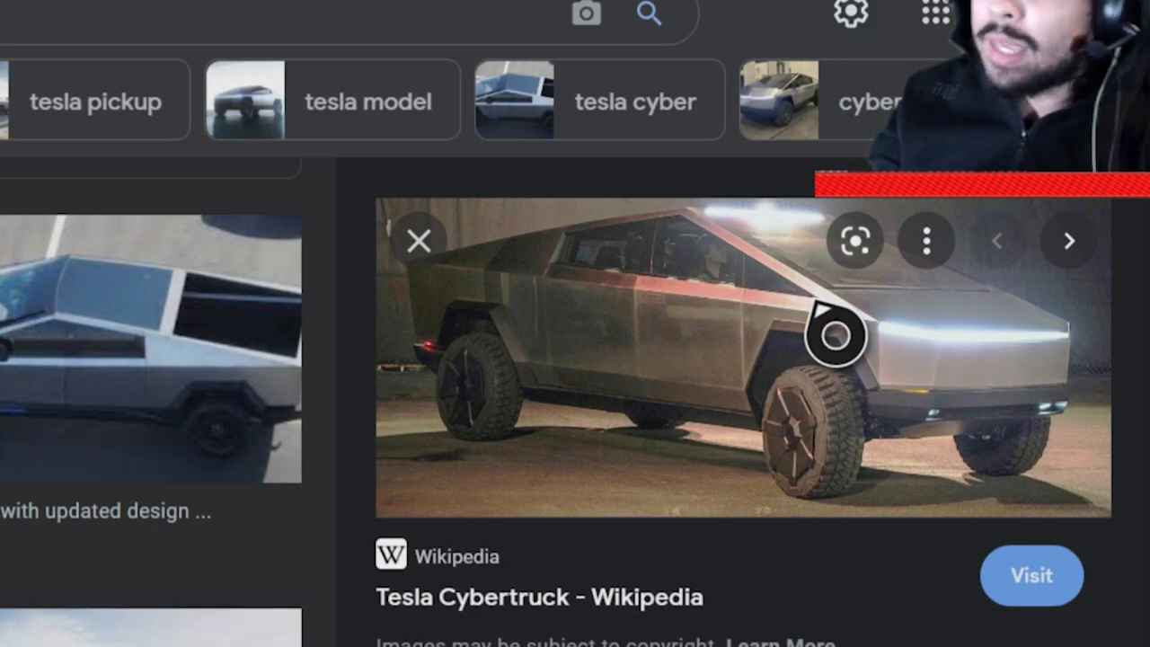
{"action": "mouse_move", "coordinate": [1016, 381]}
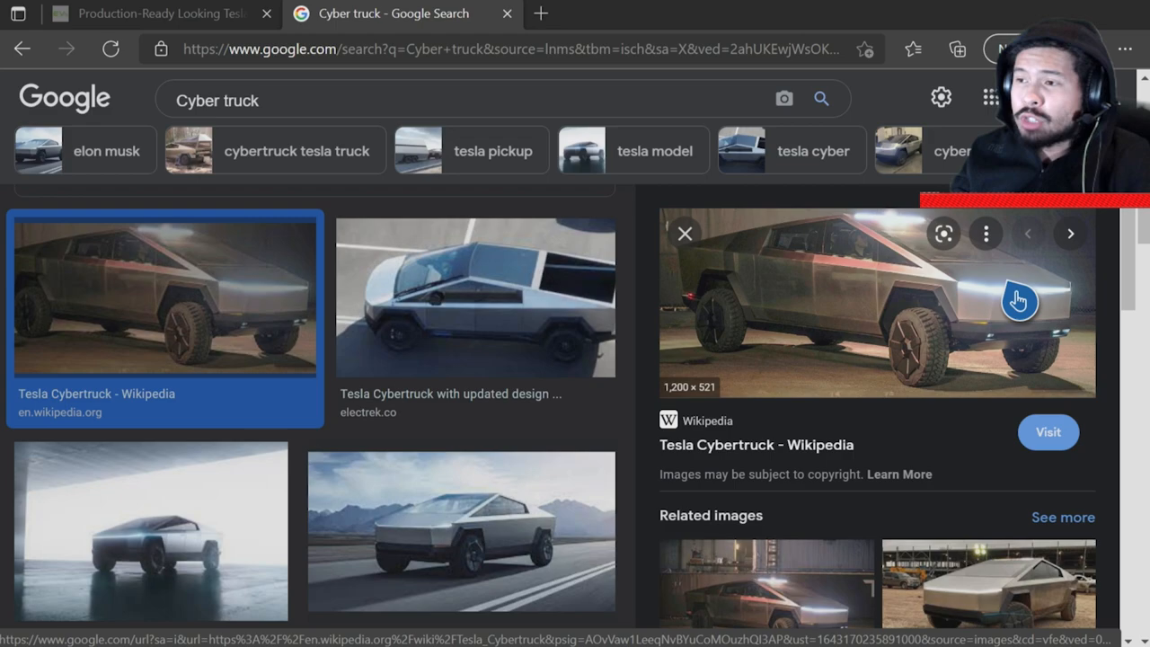
{"action": "mouse_move", "coordinate": [884, 285]}
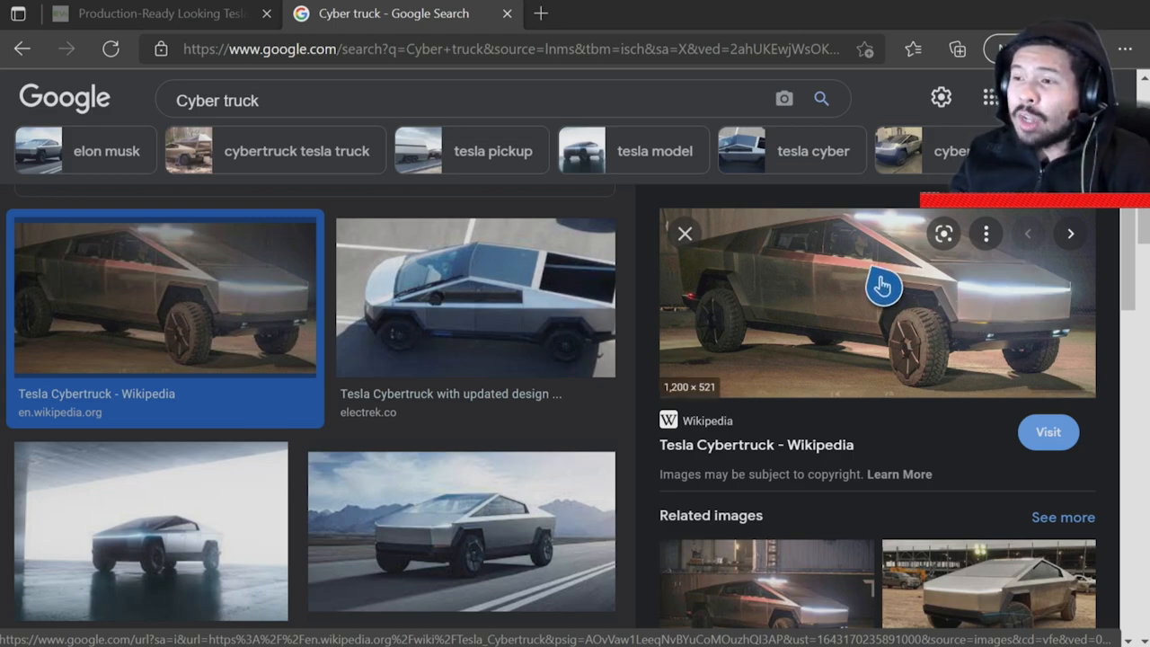
{"action": "mouse_move", "coordinate": [881, 376]}
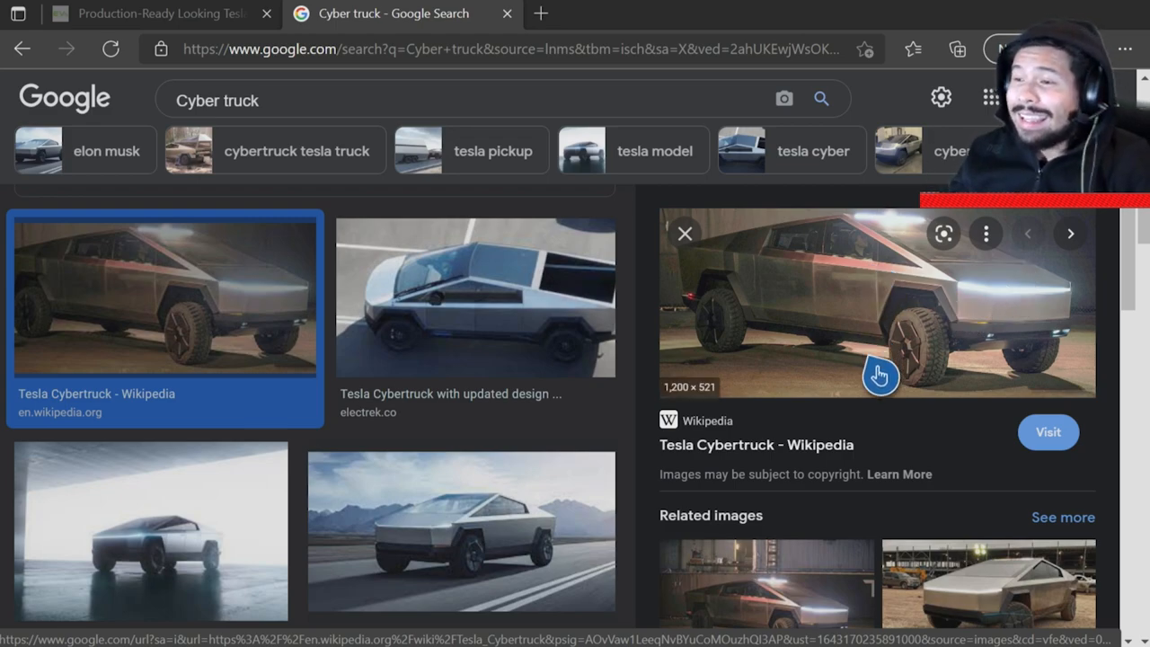
{"action": "mouse_move", "coordinate": [881, 482]}
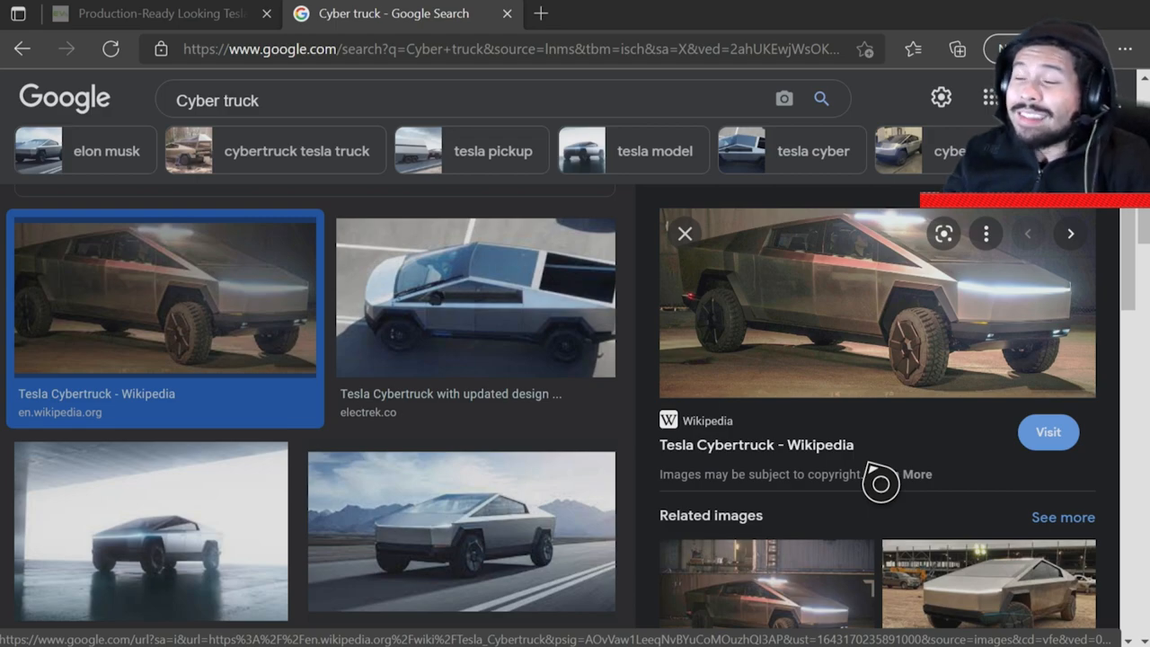
Step: Glance back at the article's photo, then return to the image results and scroll further down
{"action": "scroll", "scroll_direction": "down", "scroll_amount": 3}
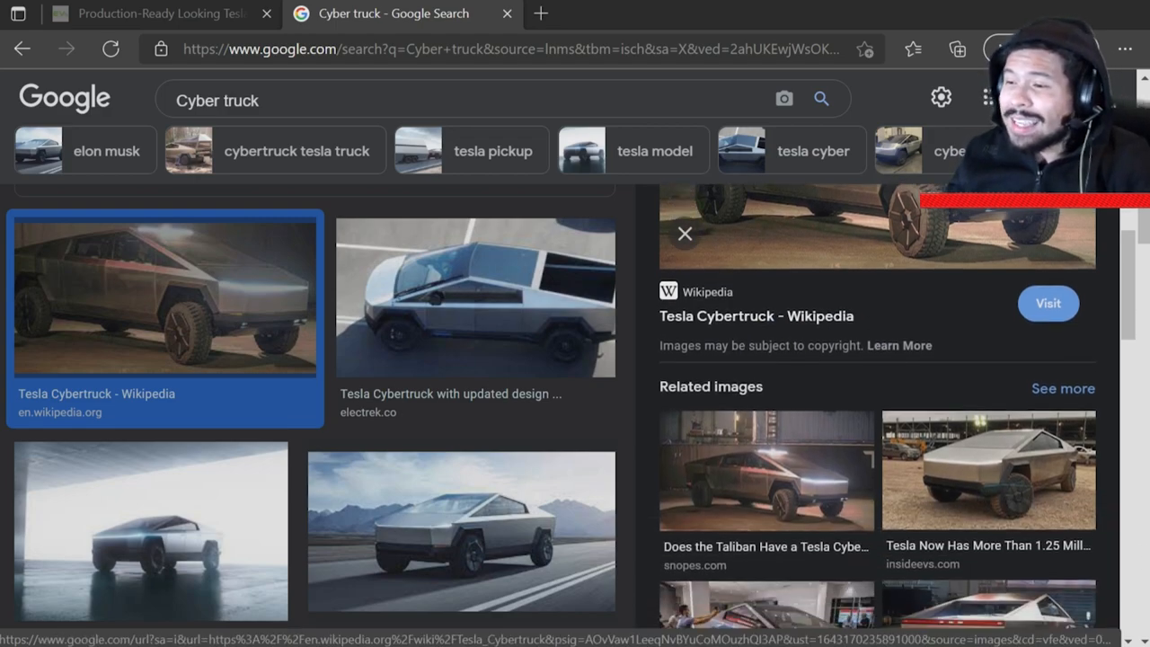
{"action": "scroll", "scroll_direction": "down", "scroll_amount": 3}
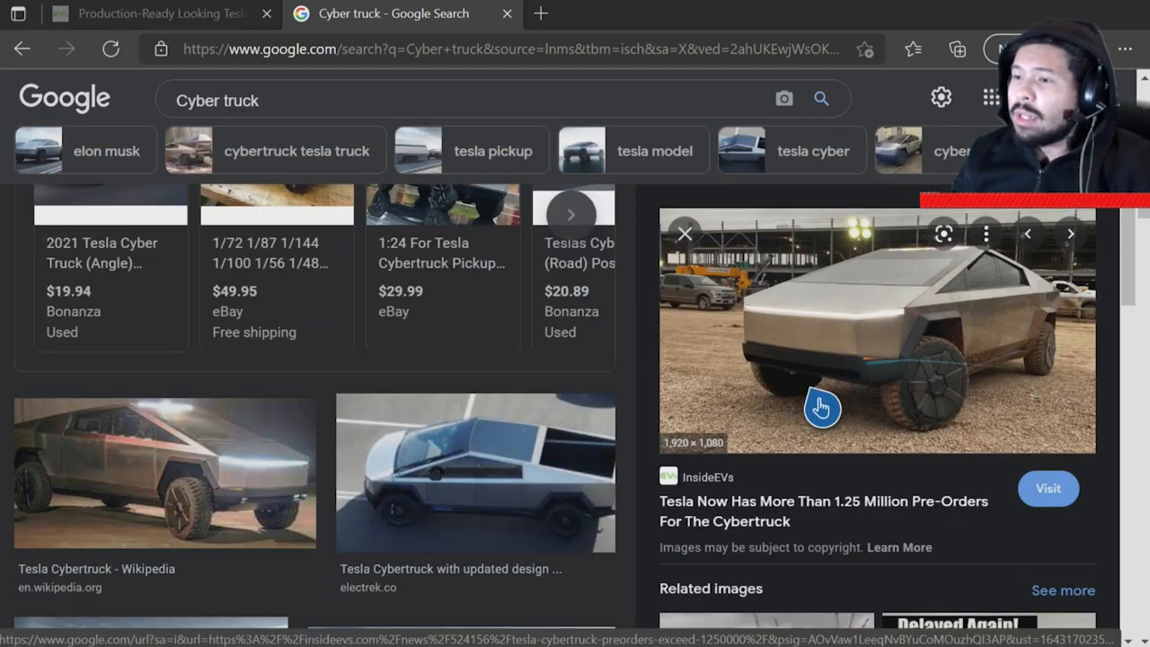
{"action": "mouse_move", "coordinate": [951, 306]}
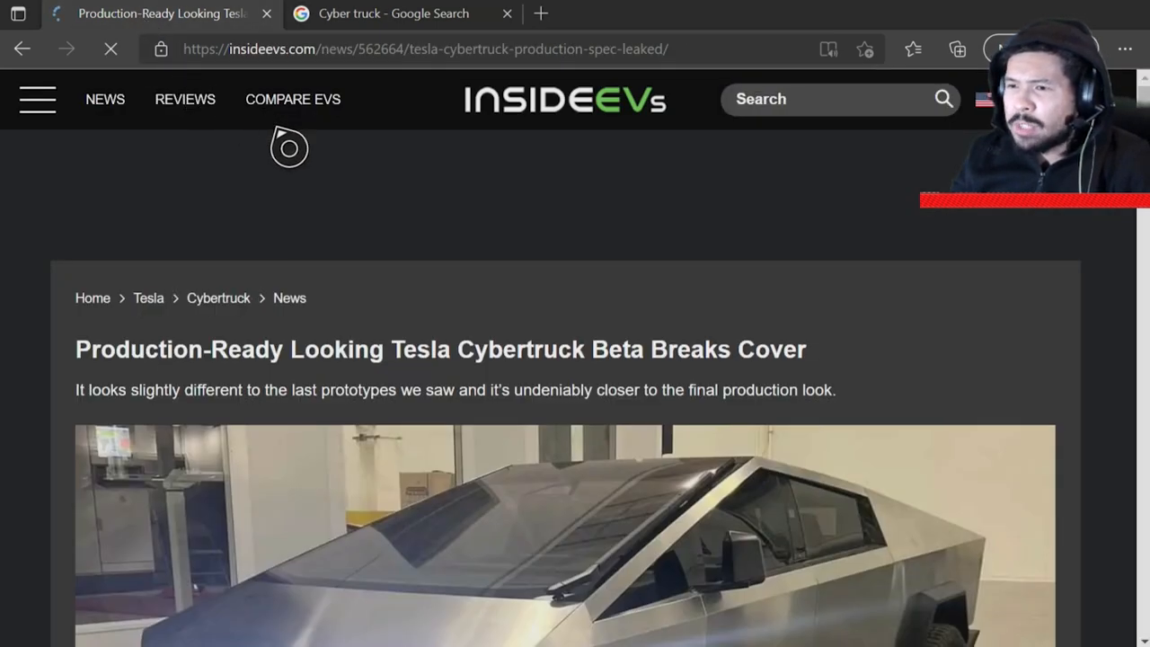
{"action": "scroll", "scroll_direction": "down", "scroll_amount": 3}
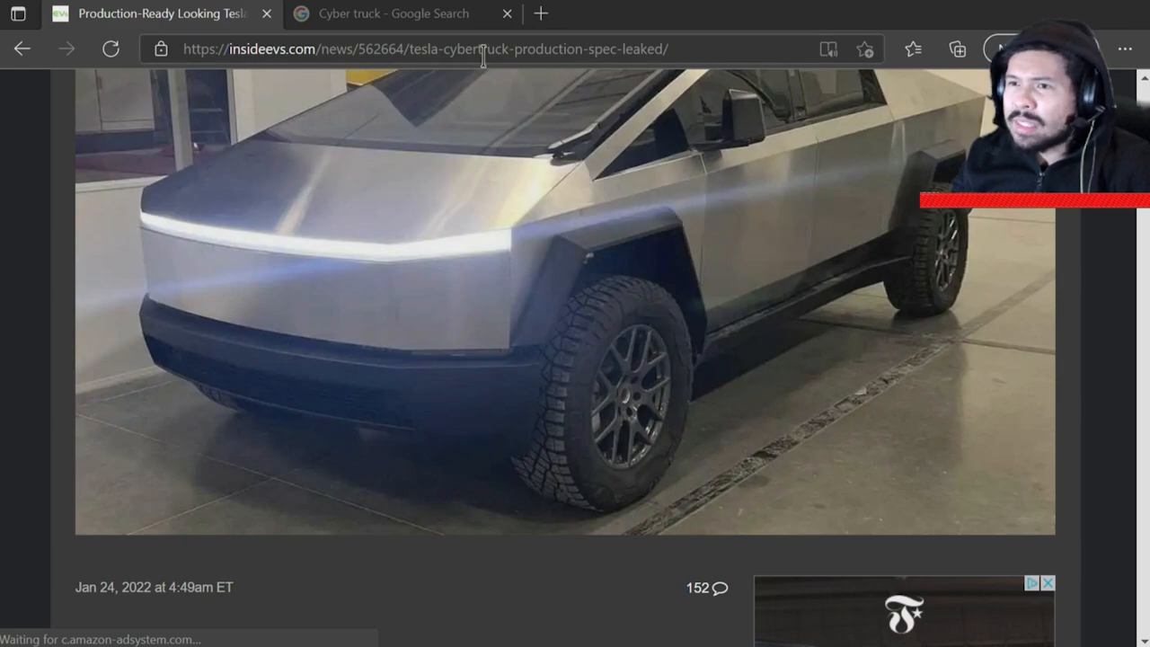
{"action": "left_click", "coordinate": [392, 12]}
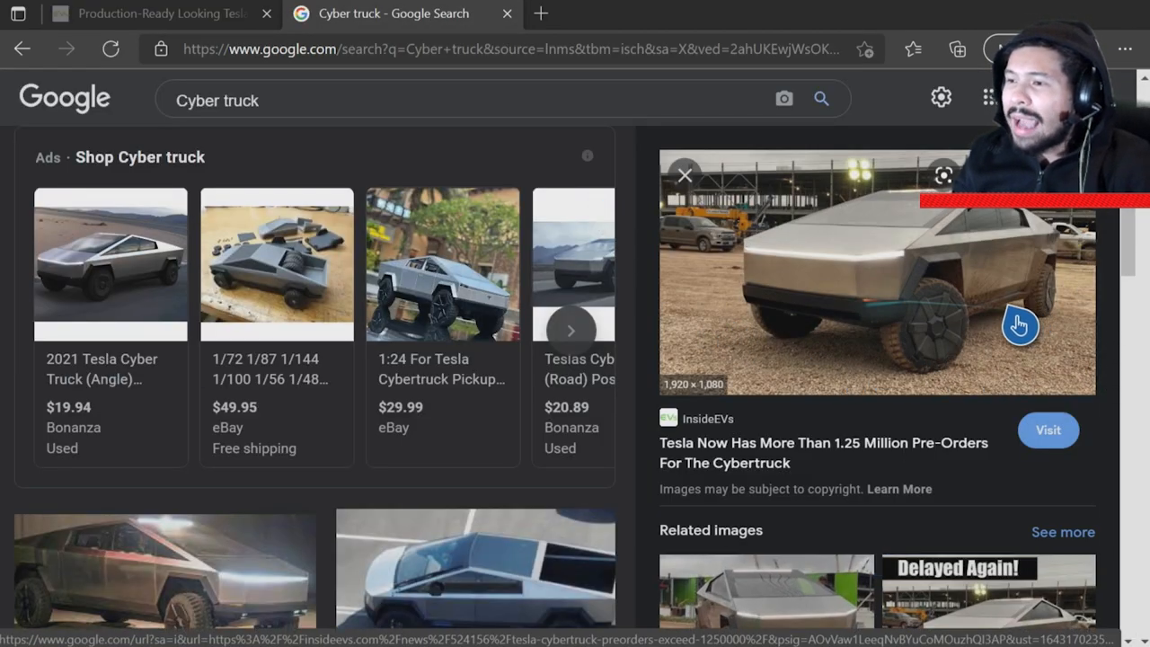
{"action": "mouse_move", "coordinate": [762, 302]}
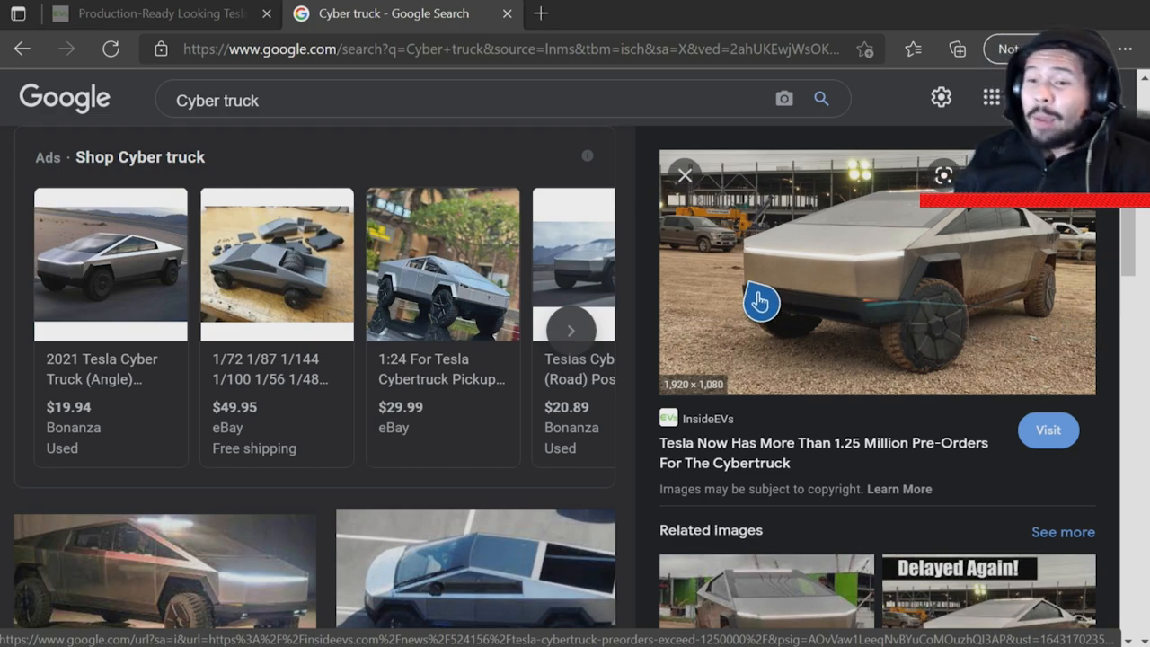
{"action": "scroll", "scroll_direction": "down", "scroll_amount": 3}
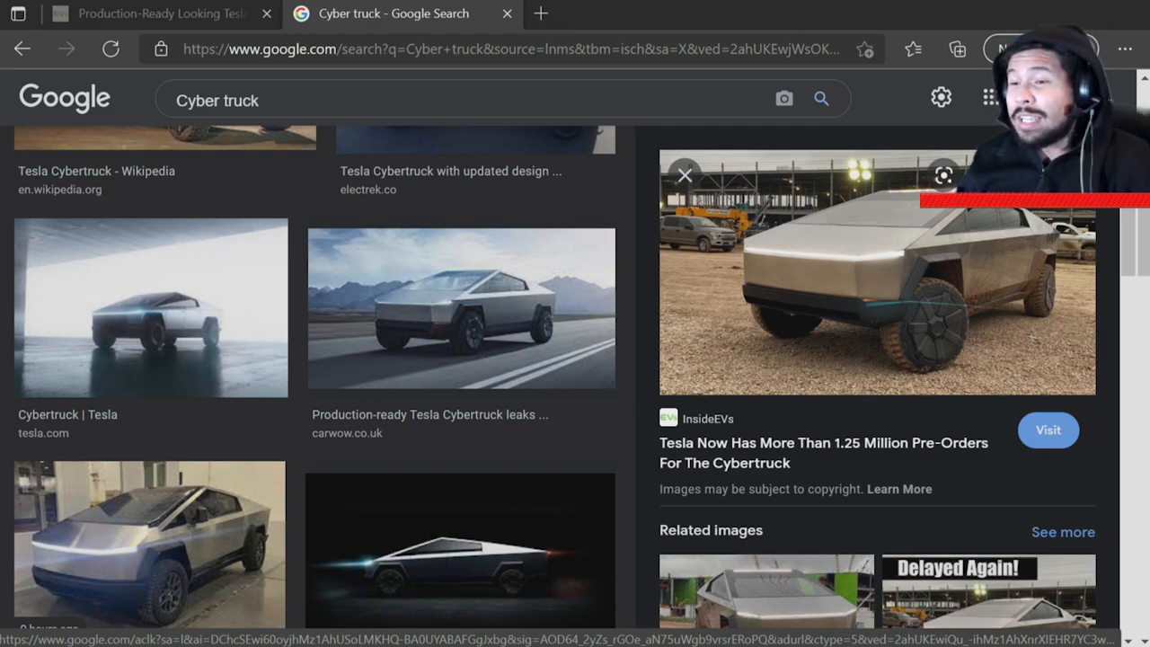
Step: Open the MotorBiscuit Cybertruck quad-motor article from the results and read its intro
{"action": "scroll", "scroll_direction": "up", "scroll_amount": 3}
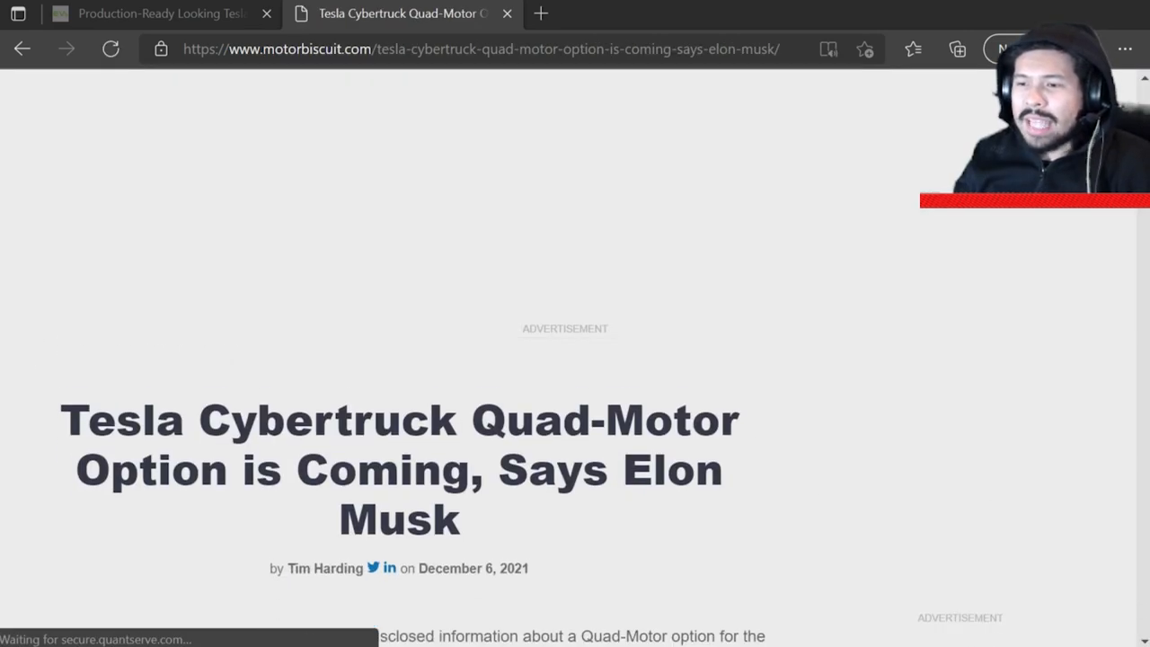
{"action": "scroll", "scroll_direction": "down", "scroll_amount": 3}
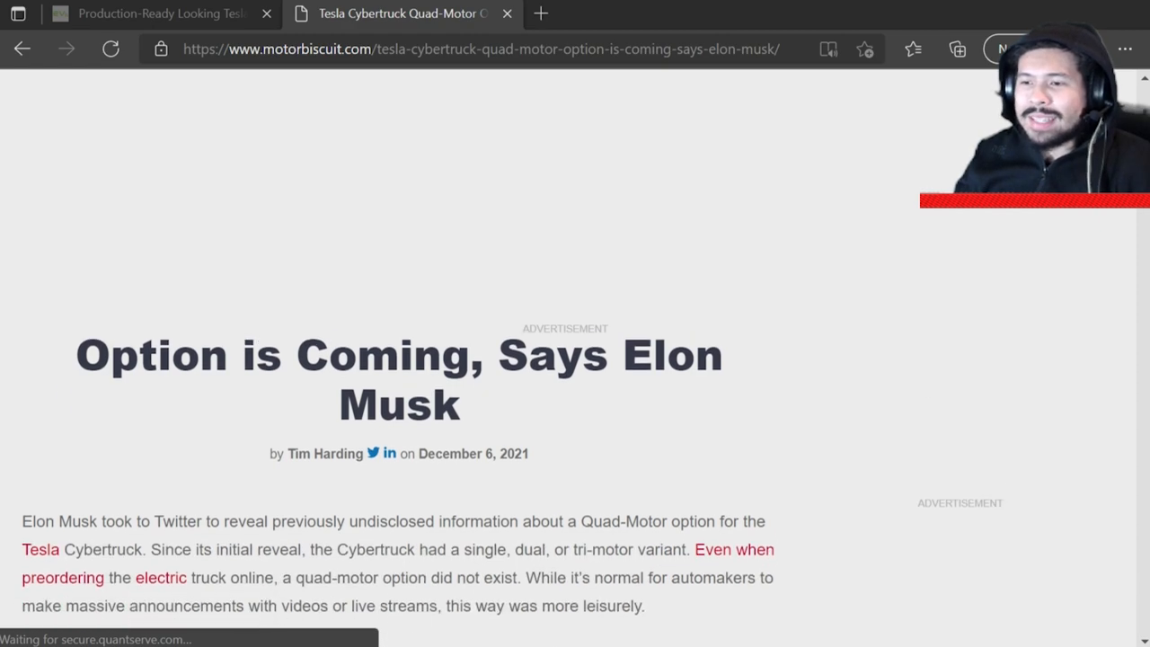
{"action": "scroll", "scroll_direction": "down", "scroll_amount": 3}
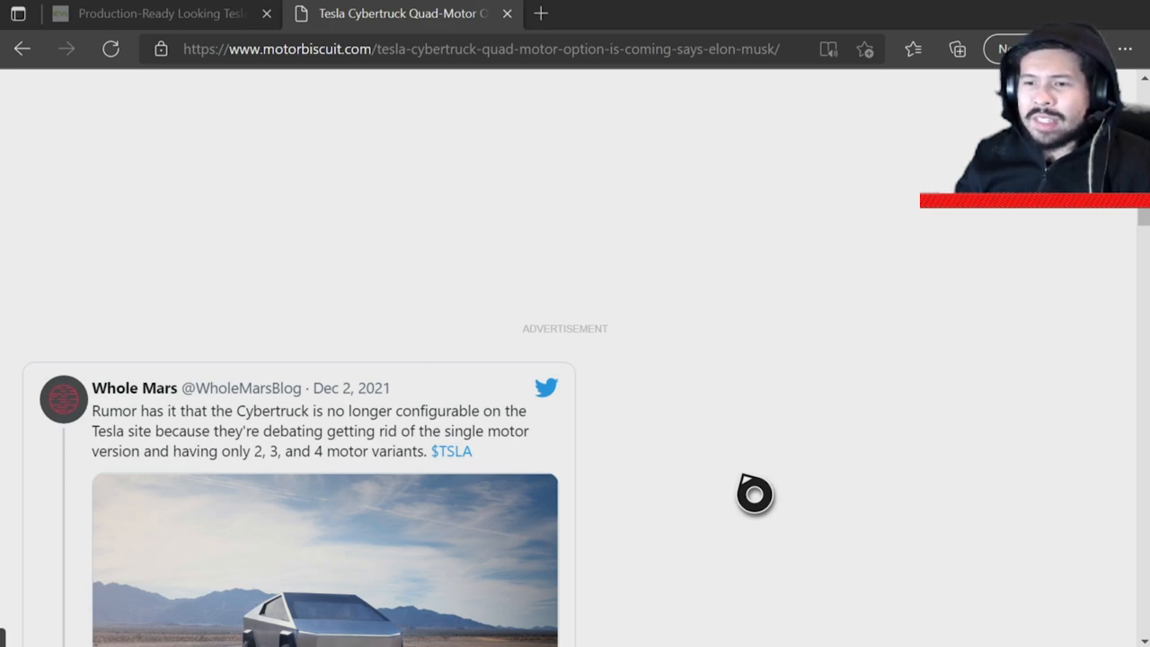
{"action": "scroll", "scroll_direction": "down", "scroll_amount": 3}
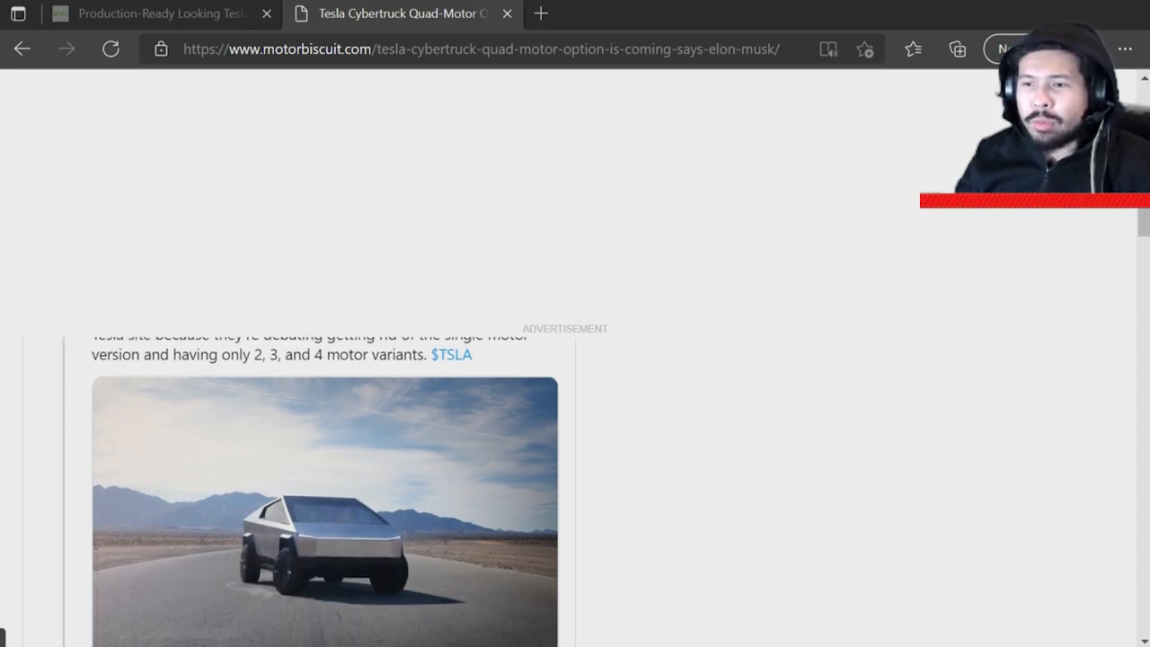
{"action": "scroll", "scroll_direction": "down", "scroll_amount": 3}
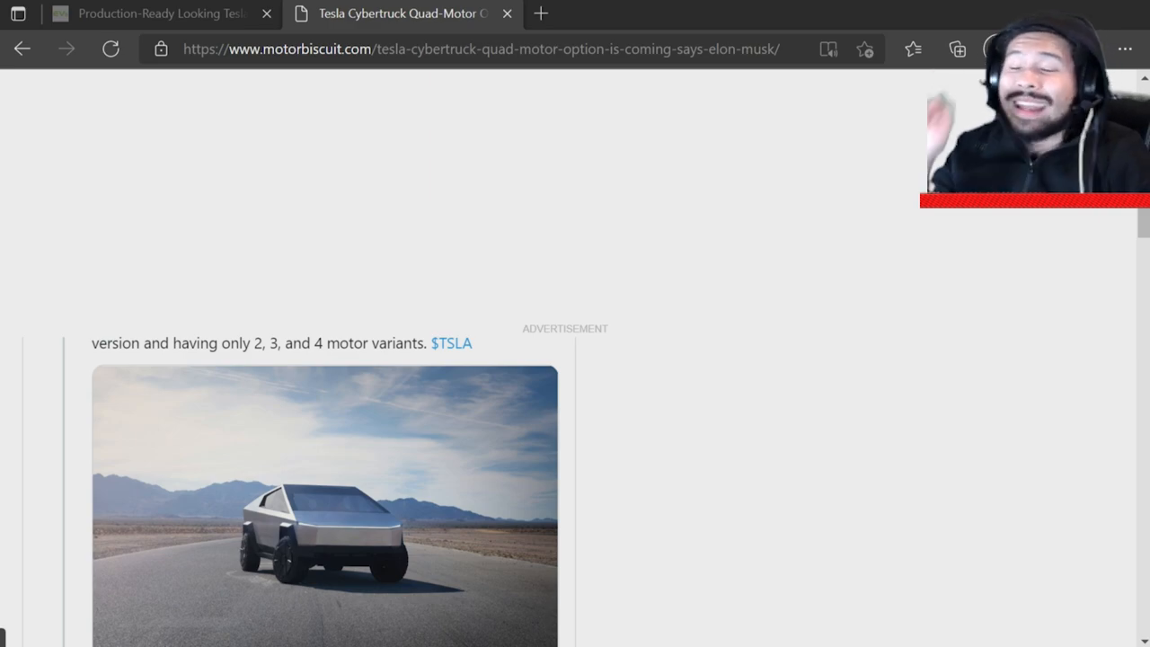
{"action": "scroll", "scroll_direction": "up", "scroll_amount": 3}
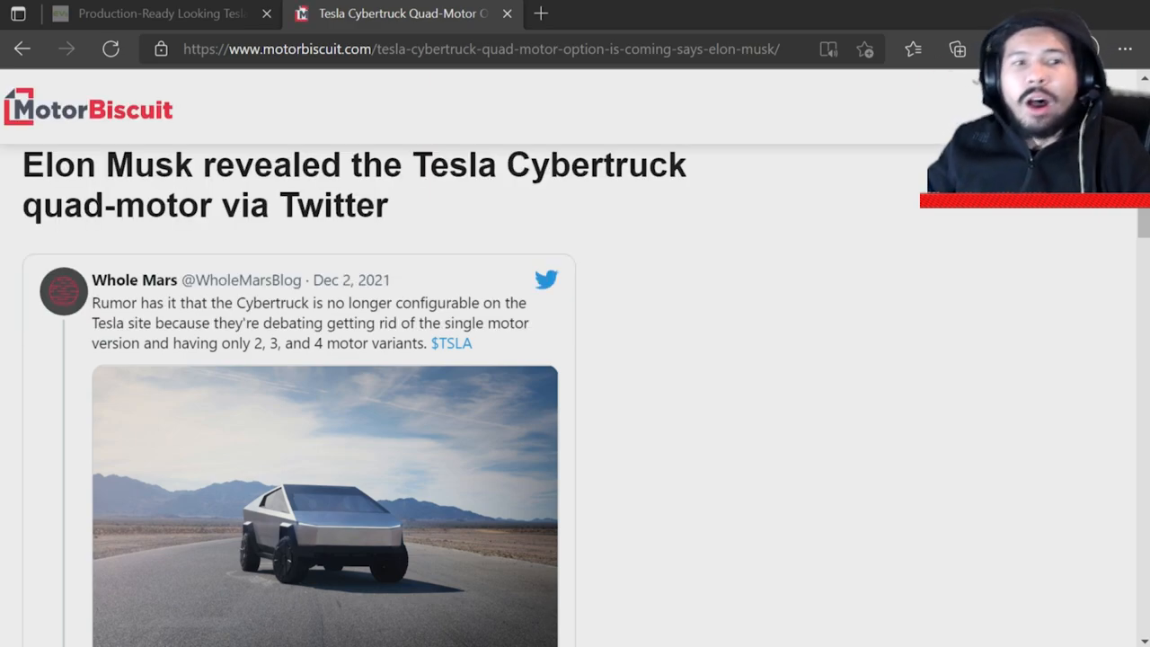
{"action": "scroll", "scroll_direction": "down", "scroll_amount": 3}
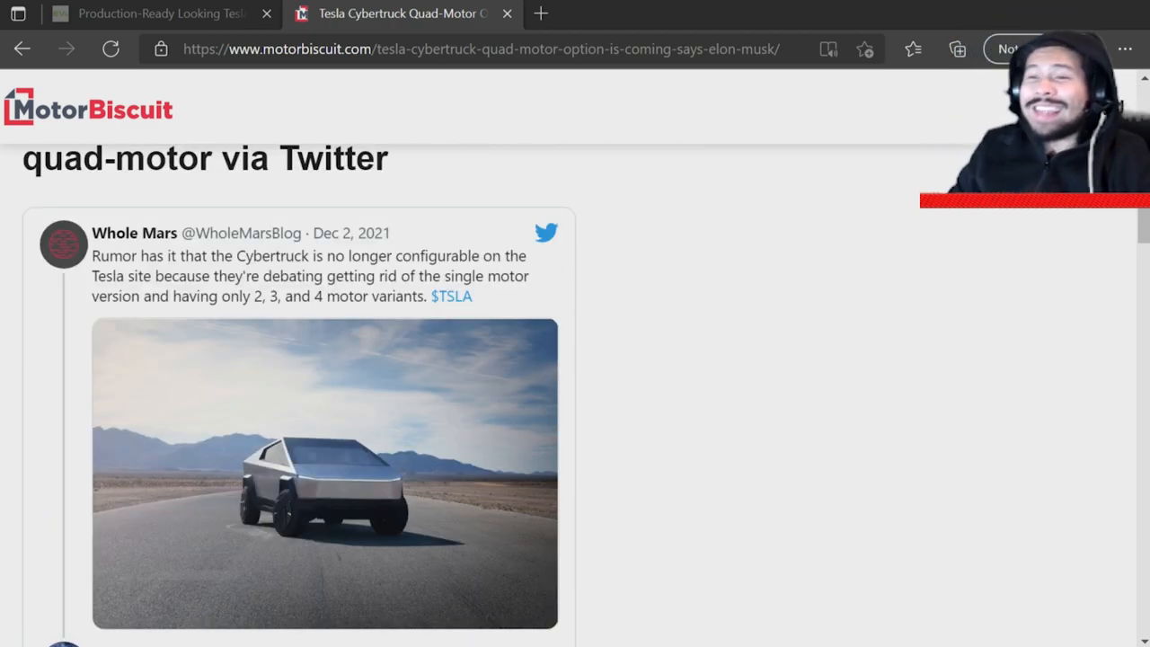
Step: Read down past Elon Musk's embedded tweet into the following body paragraphs
{"action": "scroll", "scroll_direction": "down", "scroll_amount": 3}
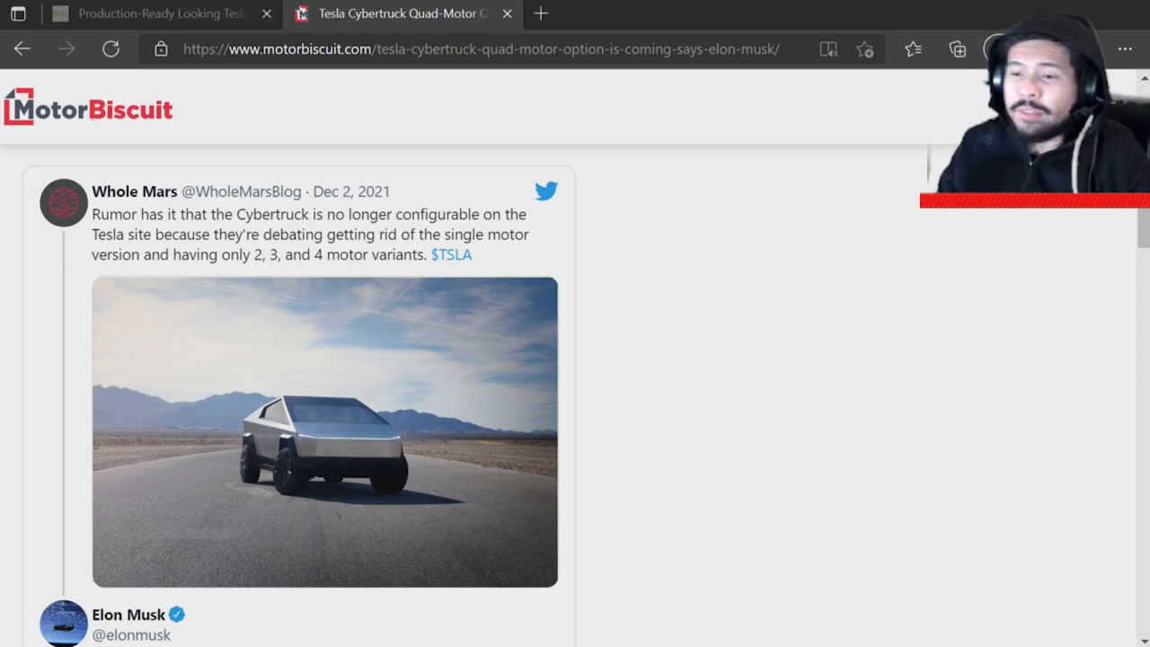
{"action": "scroll", "scroll_direction": "down", "scroll_amount": 3}
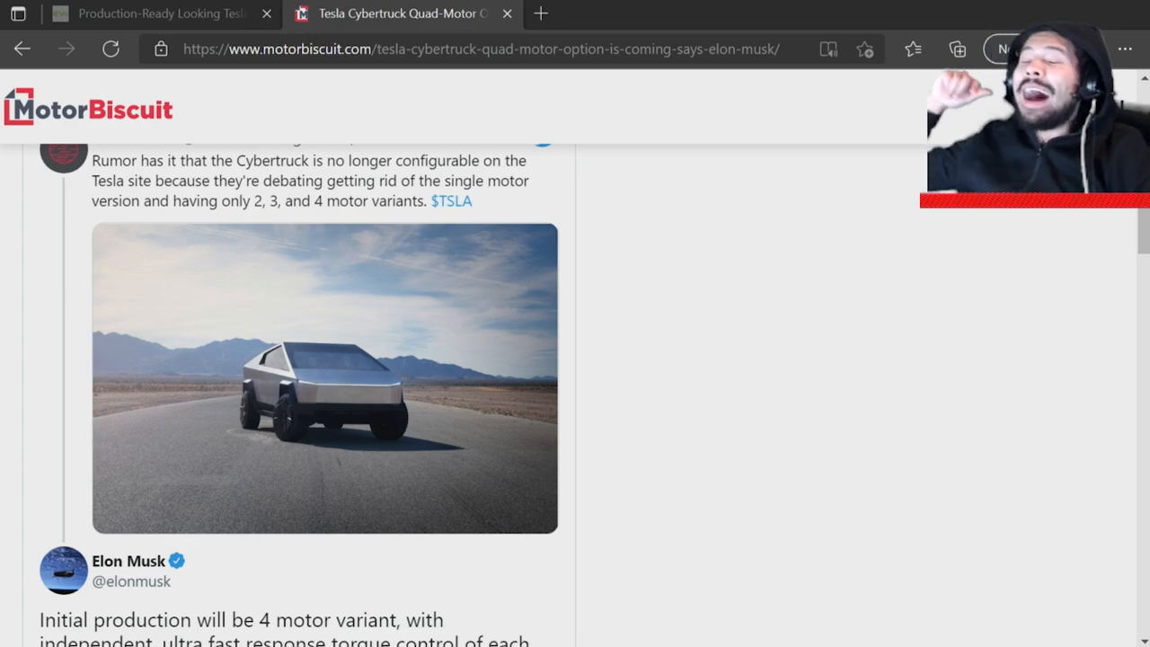
{"action": "scroll", "scroll_direction": "down", "scroll_amount": 3}
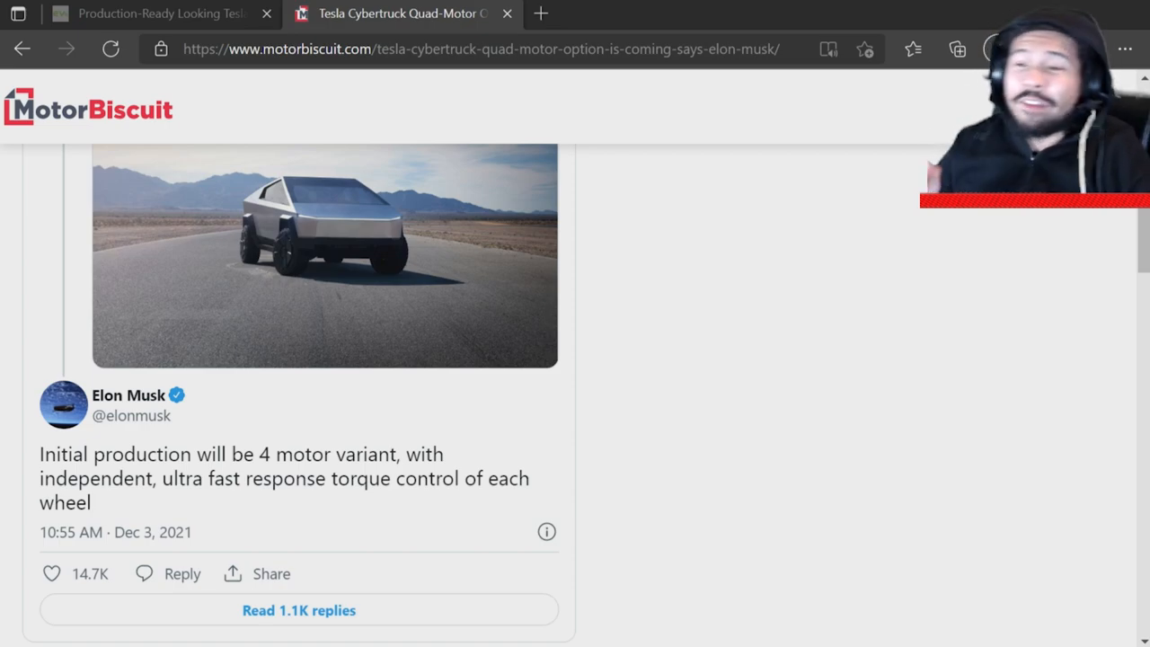
{"action": "scroll", "scroll_direction": "down", "scroll_amount": 3}
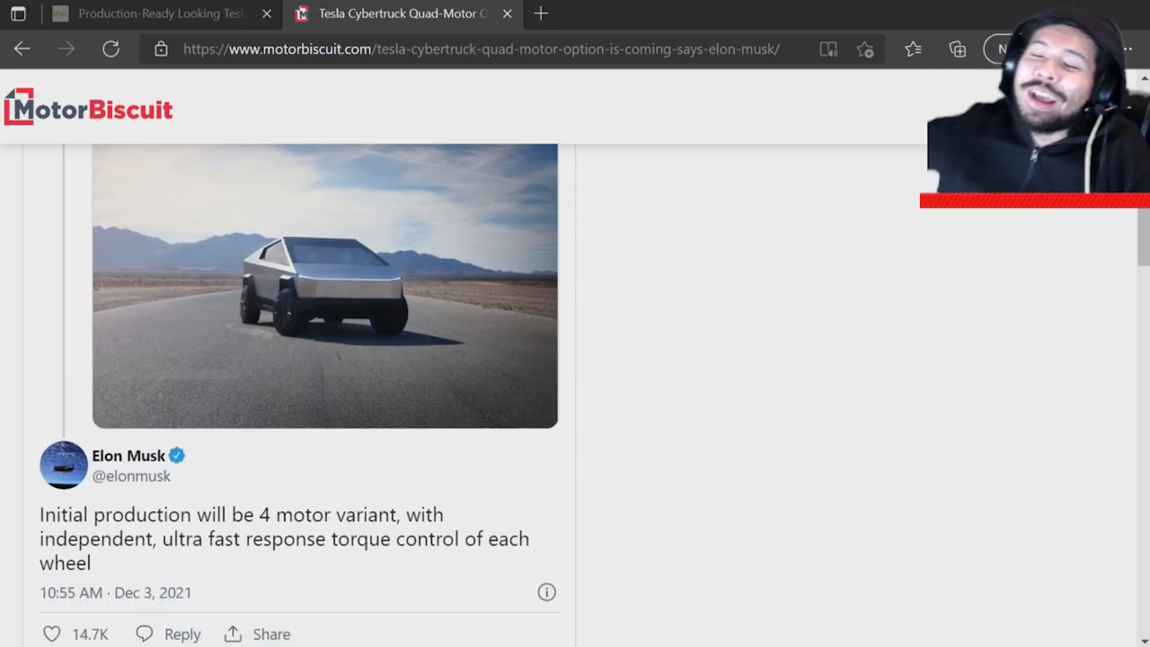
{"action": "scroll", "scroll_direction": "down", "scroll_amount": 3}
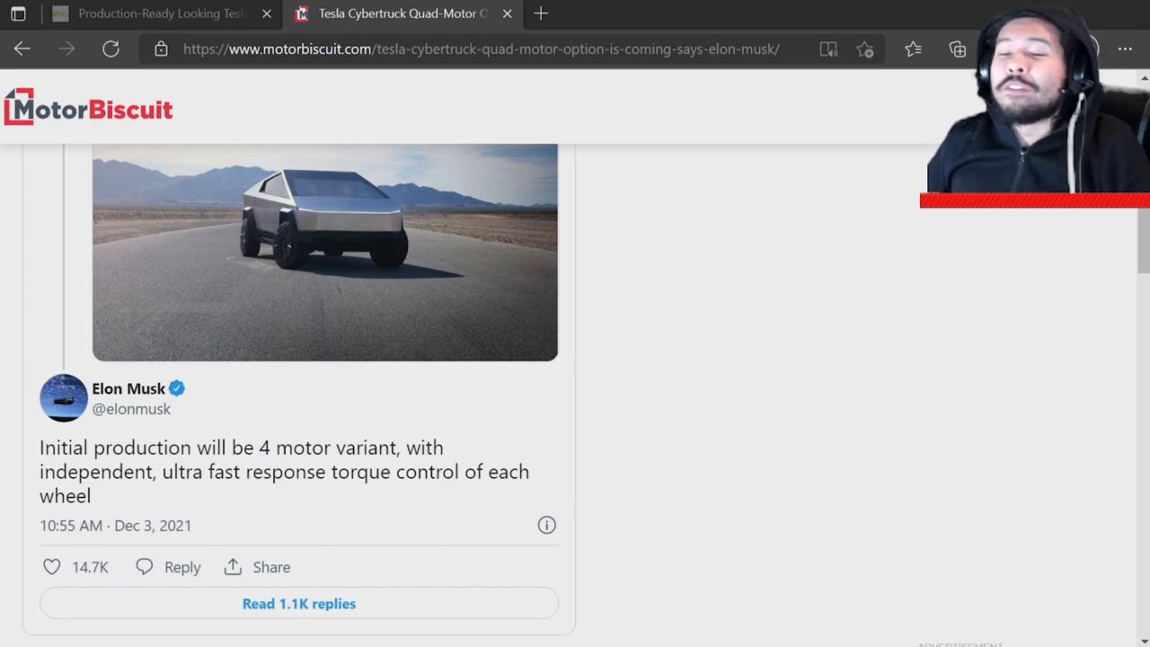
{"action": "scroll", "scroll_direction": "up", "scroll_amount": 3}
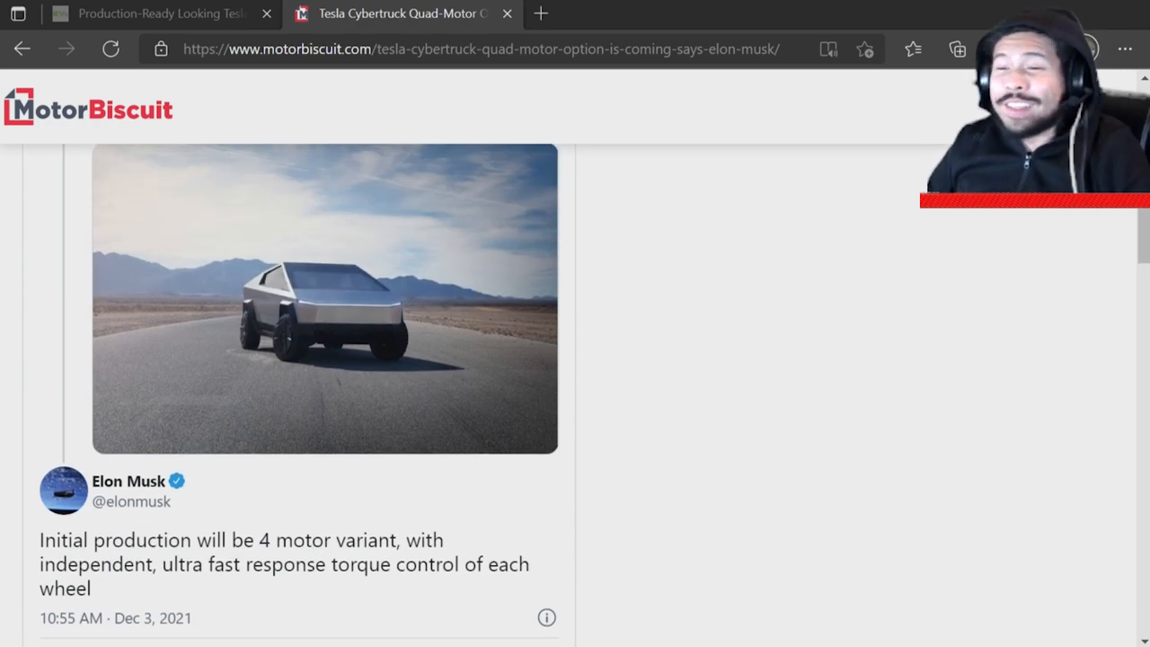
{"action": "scroll", "scroll_direction": "down", "scroll_amount": 3}
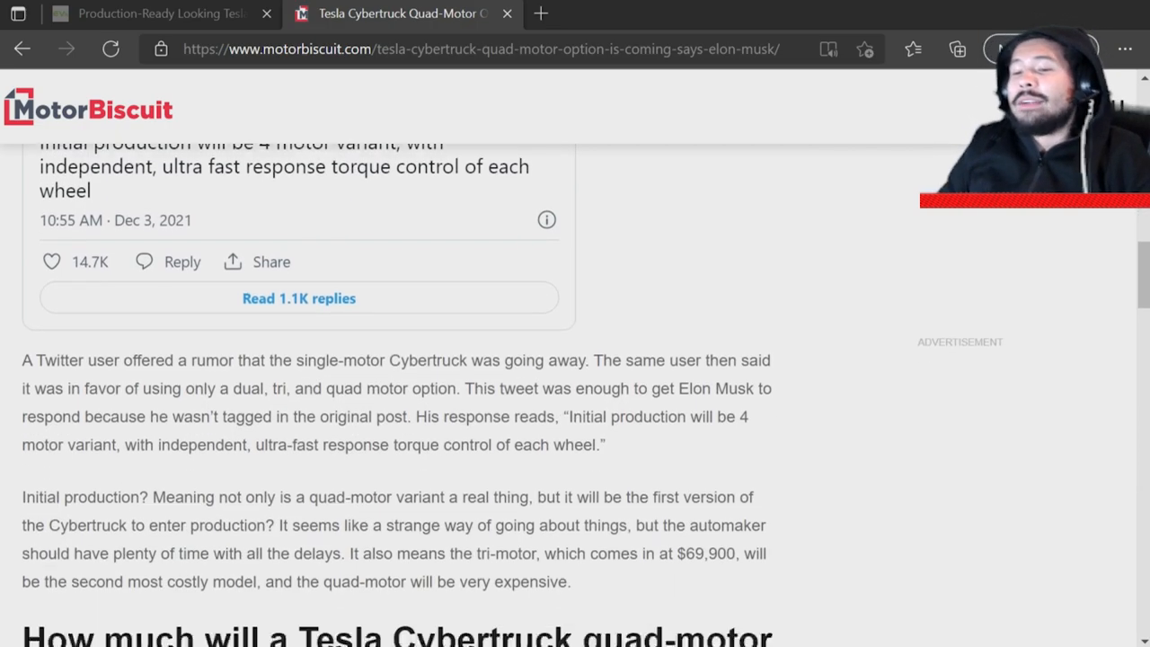
Step: Read past the Cybertruck photo to the paragraphs on delays from the Hummer EV and Rivian R1T
{"action": "scroll", "scroll_direction": "down", "scroll_amount": 3}
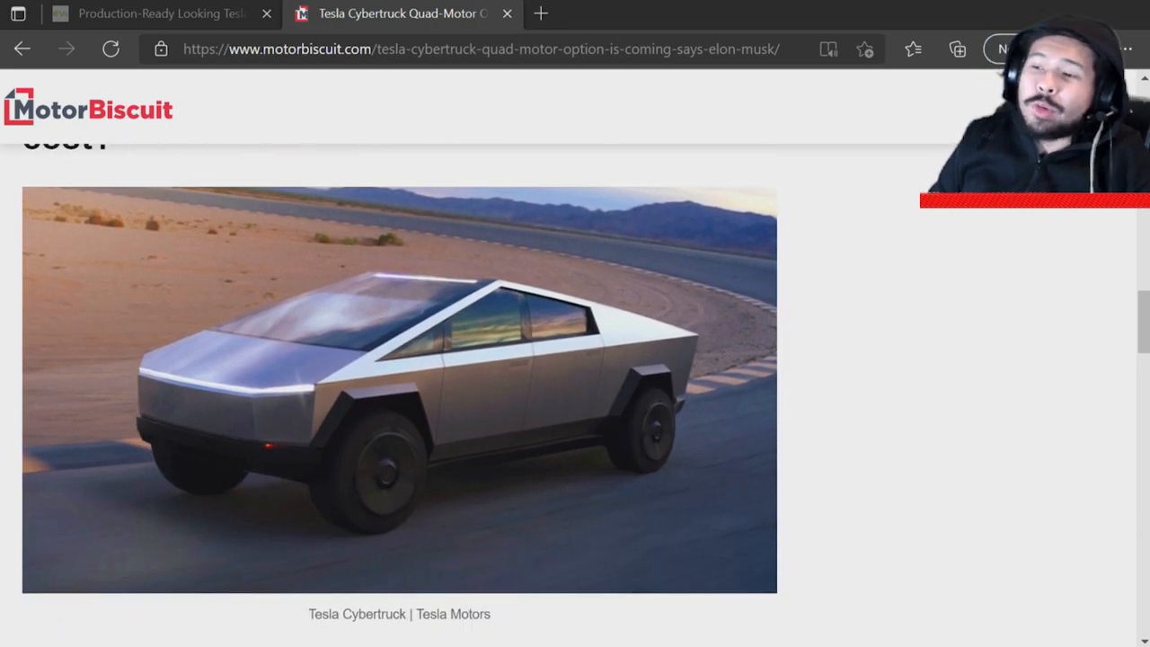
{"action": "scroll", "scroll_direction": "down", "scroll_amount": 3}
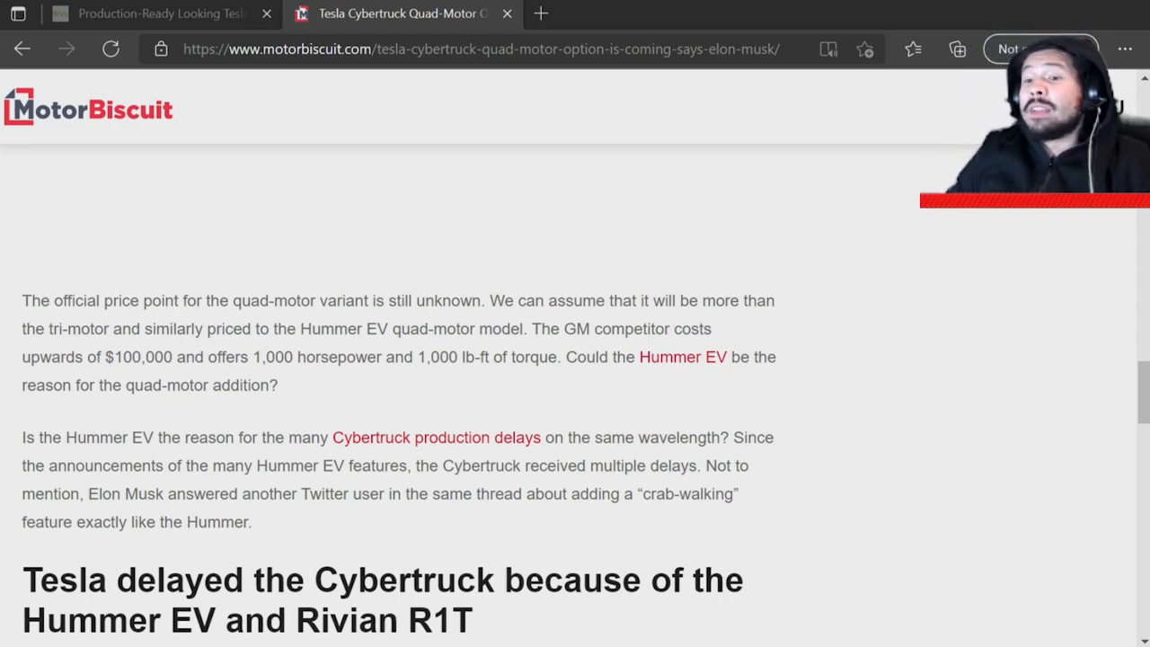
{"action": "scroll", "scroll_direction": "down", "scroll_amount": 3}
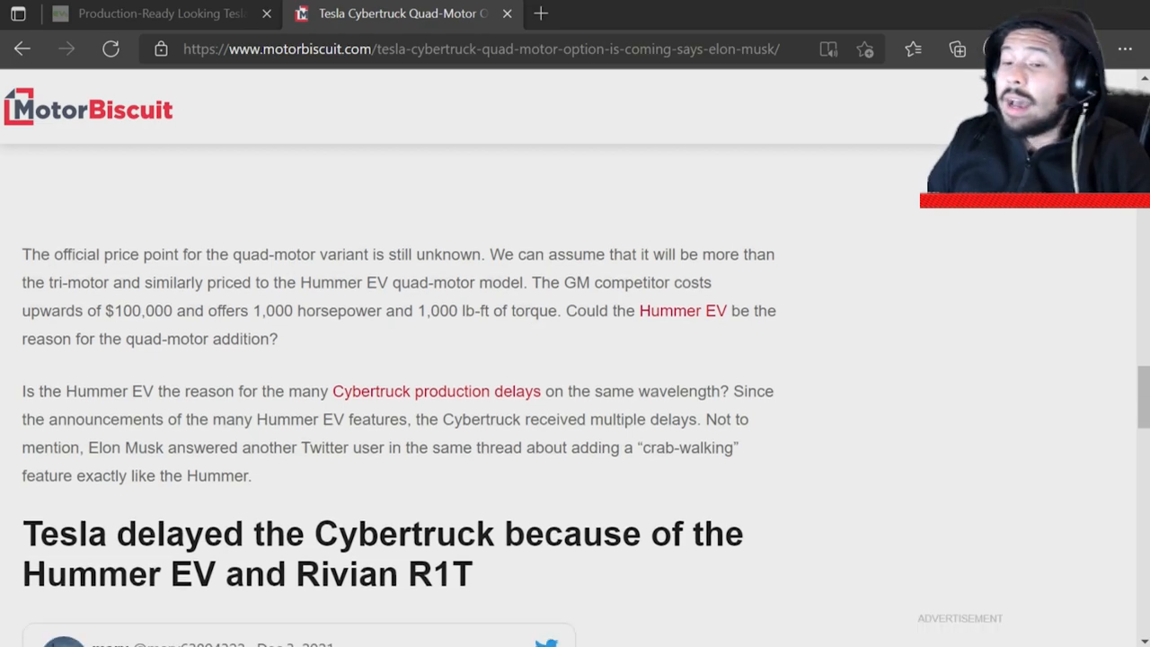
{"action": "scroll", "scroll_direction": "down", "scroll_amount": 3}
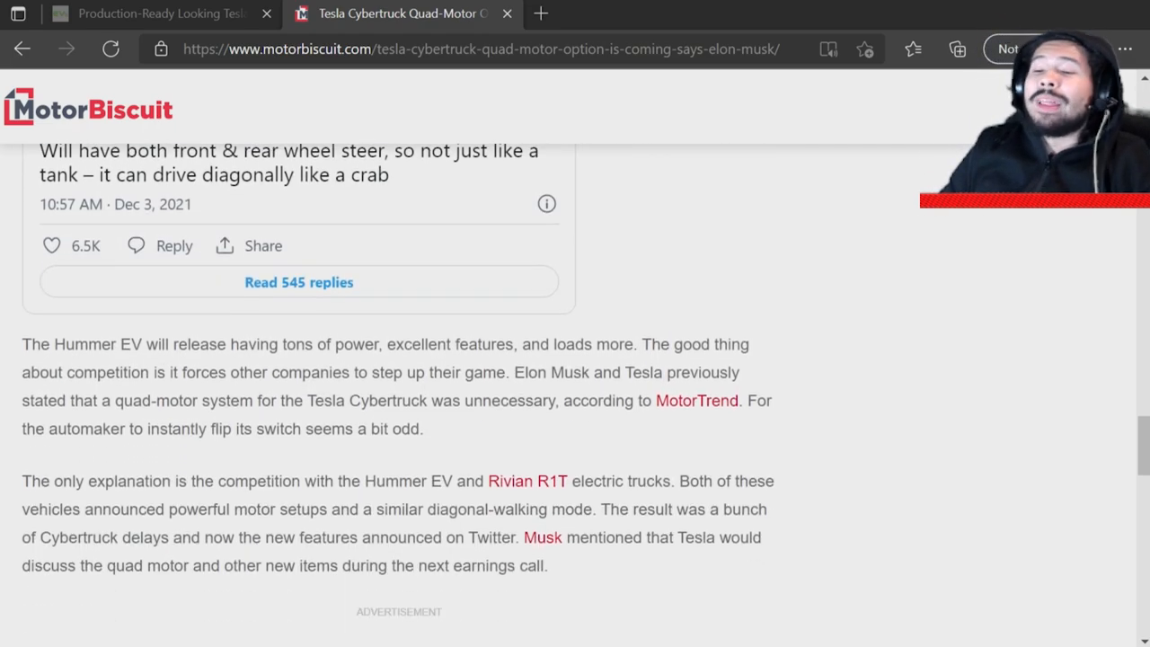
{"action": "scroll", "scroll_direction": "down", "scroll_amount": 3}
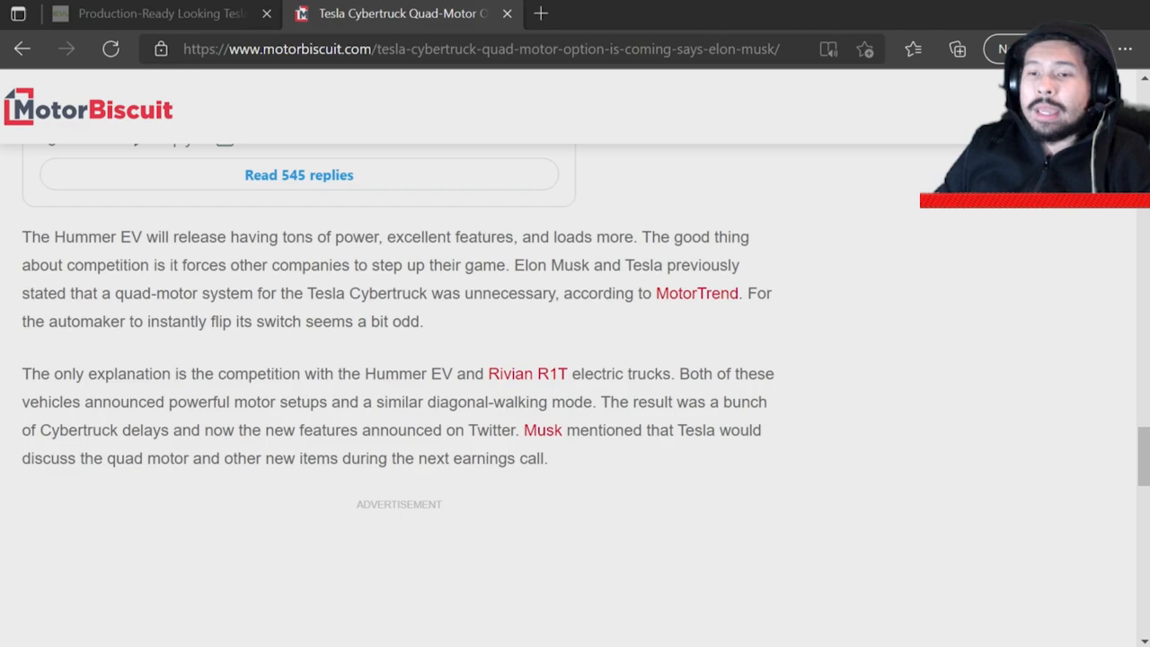
Step: Return to the InsideEVs production-spec article tab with its lead Cybertruck photo in view
{"action": "scroll", "scroll_direction": "down", "scroll_amount": 3}
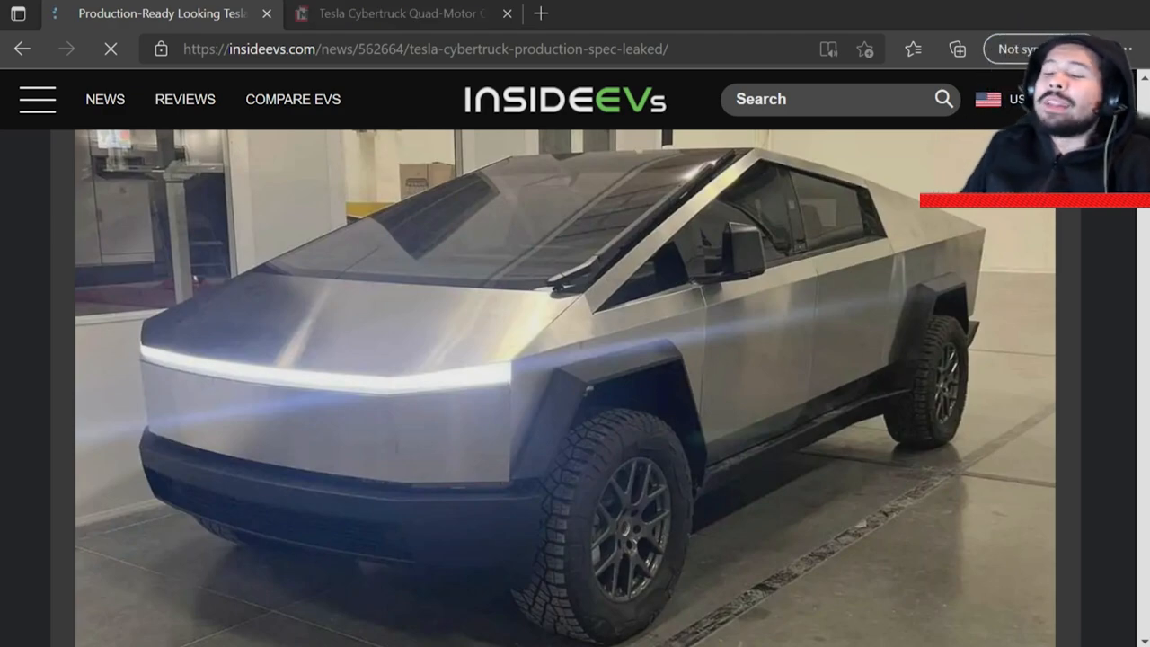
{"action": "scroll", "scroll_direction": "down", "scroll_amount": 3}
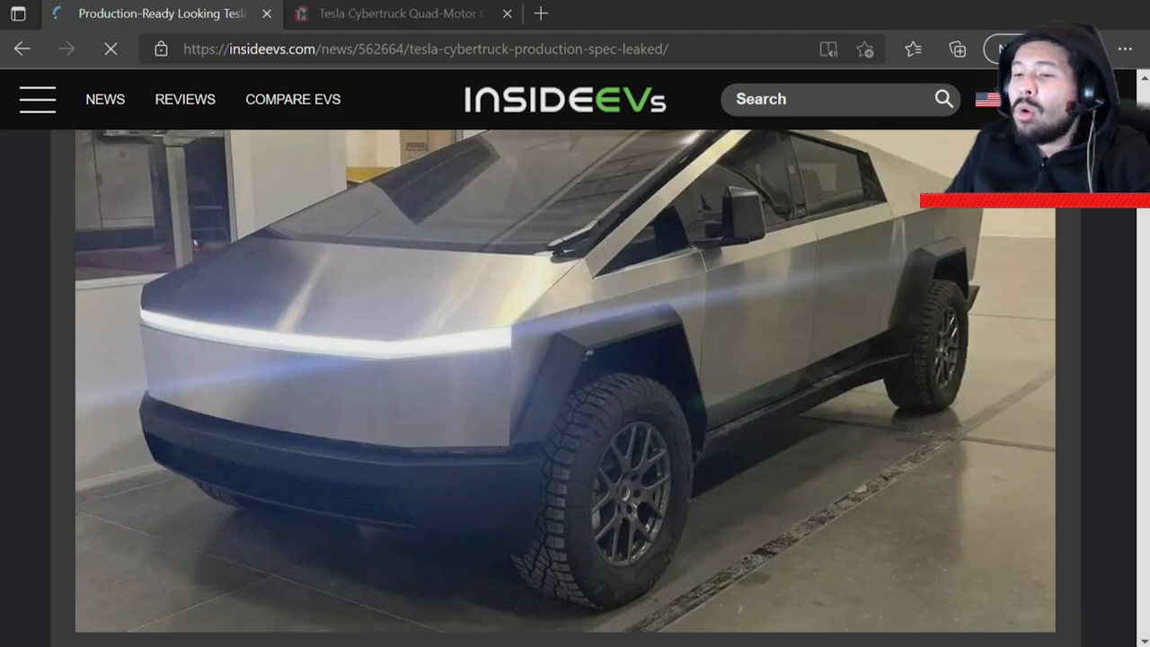